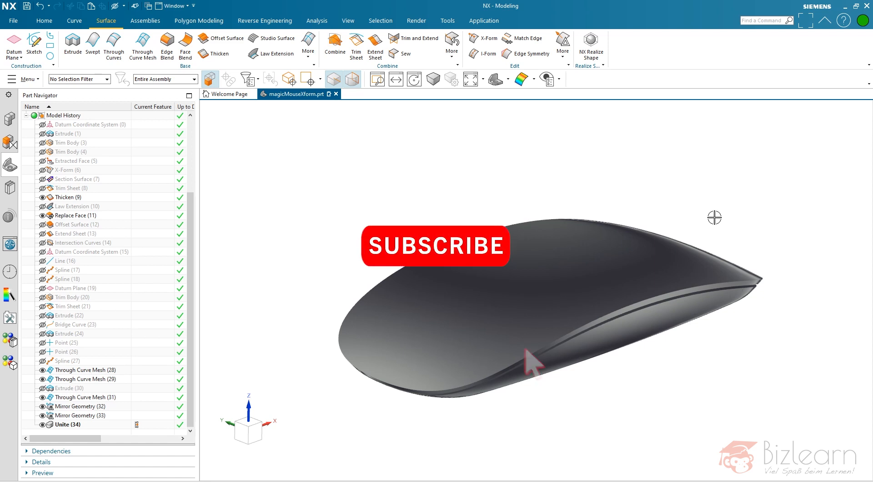
{"action": "mouse_move", "coordinate": [510, 334]}
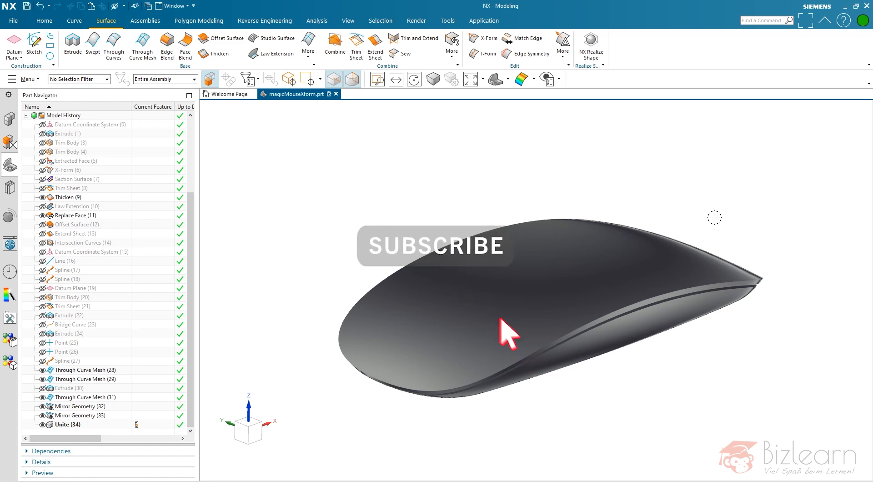
{"action": "mouse_move", "coordinate": [299, 104]}
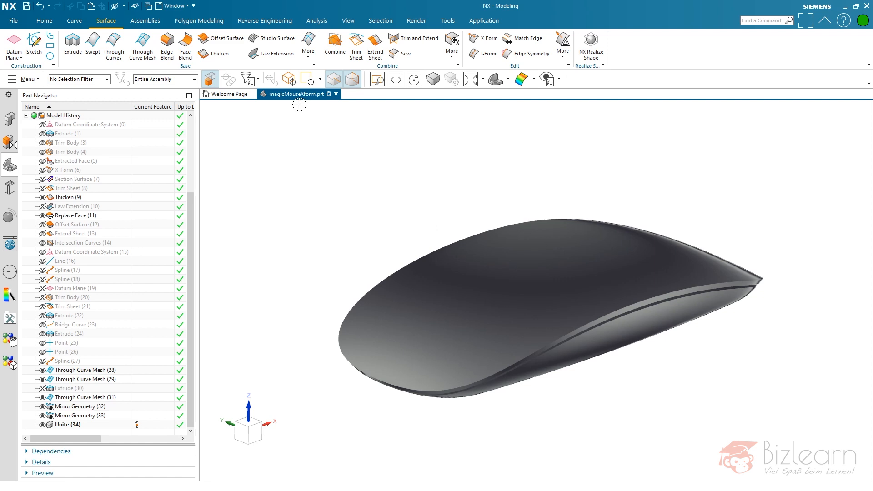
{"action": "mouse_move", "coordinate": [397, 188]}
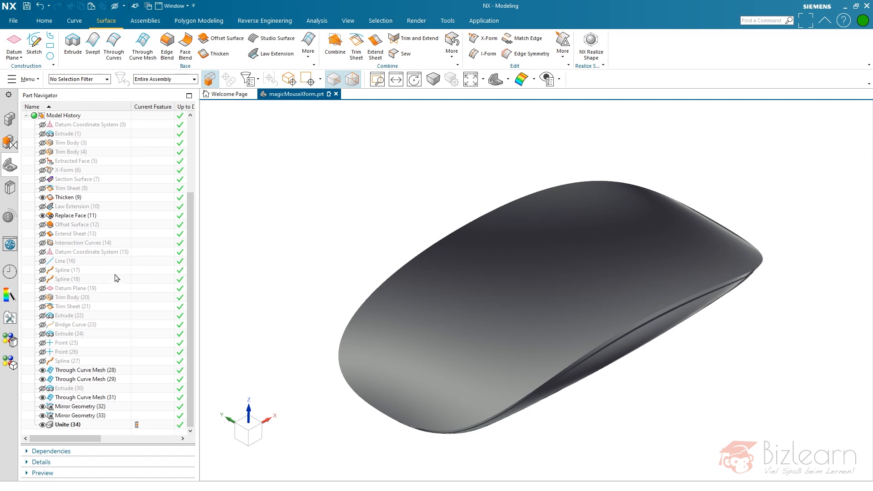
{"action": "mouse_move", "coordinate": [88, 180]}
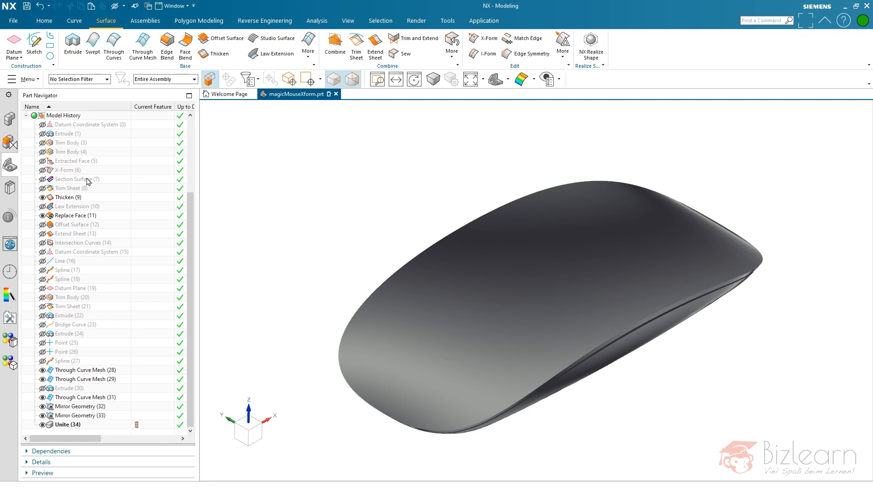
{"action": "mouse_move", "coordinate": [84, 176]}
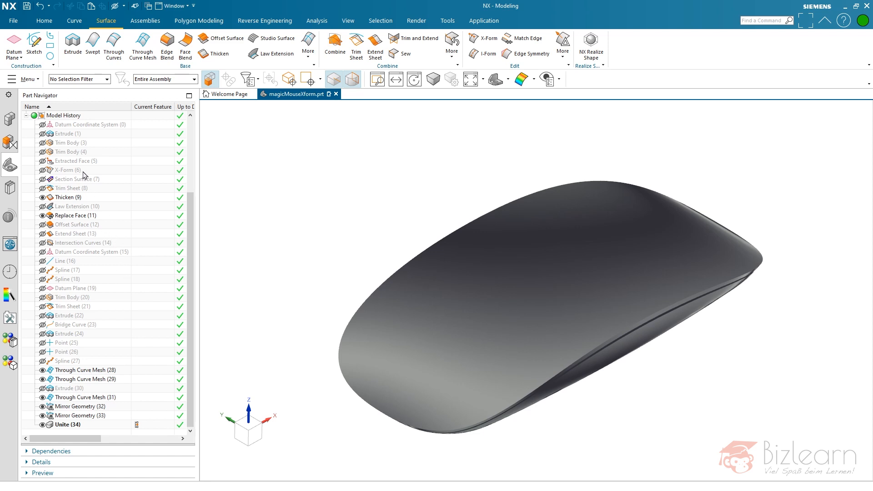
{"action": "mouse_move", "coordinate": [610, 146]}
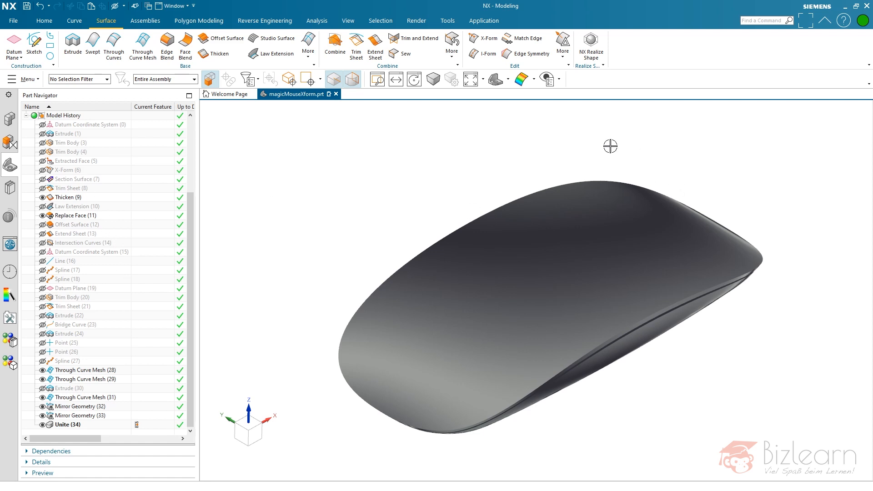
{"action": "mouse_move", "coordinate": [159, 170]}
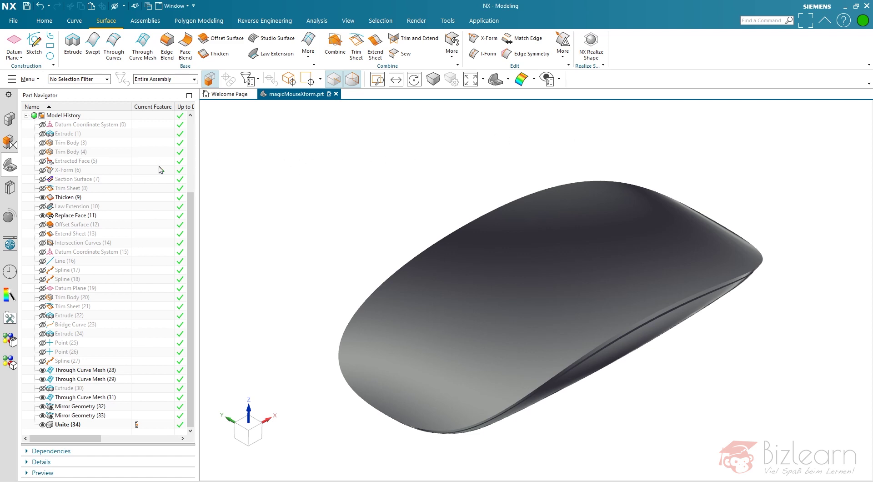
- Roll back to Extracted Face, add a copy named newExtract, and place it after Extrude (1)
{"action": "left_click", "coordinate": [67, 169]}
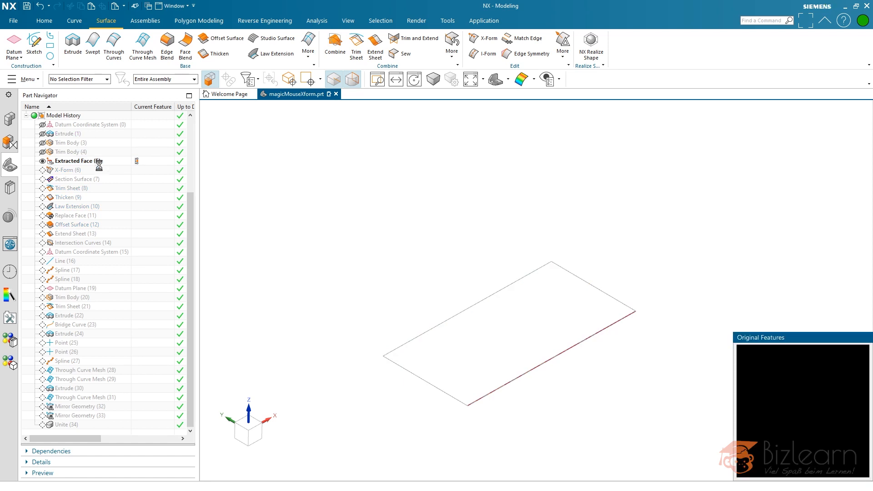
{"action": "left_click", "coordinate": [77, 170]}
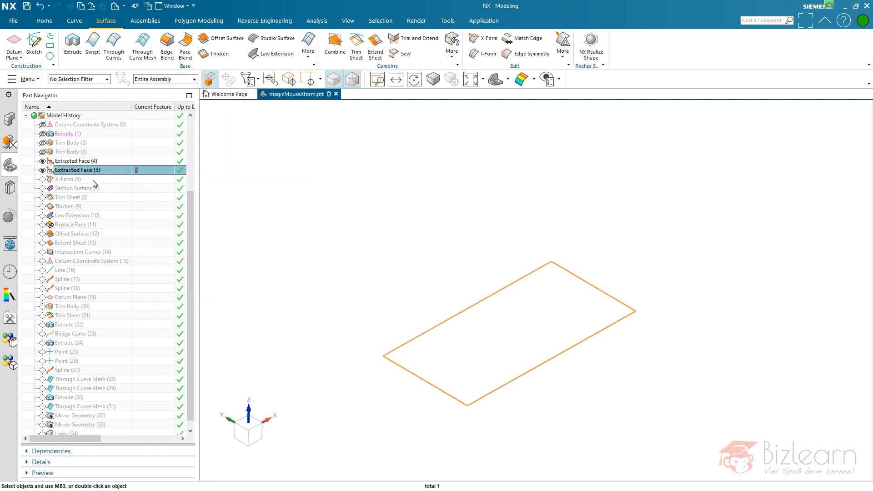
{"action": "type", "text": "newExtract\""}
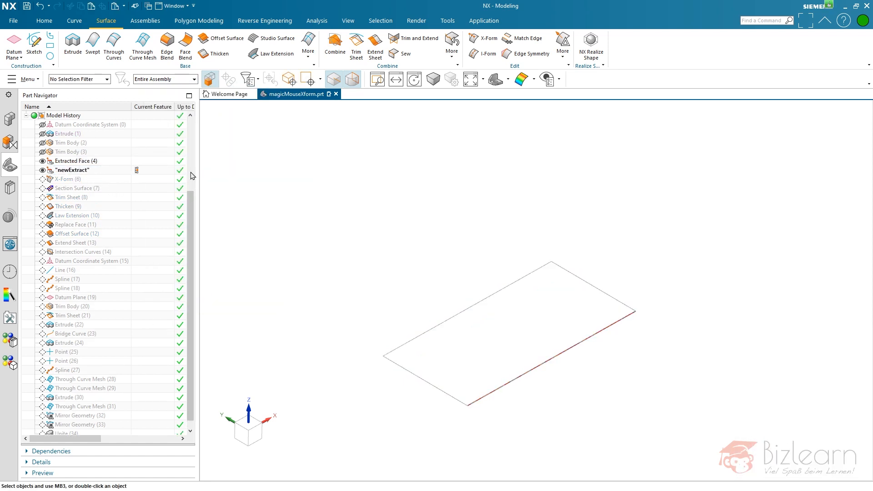
{"action": "left_click", "coordinate": [72, 169]}
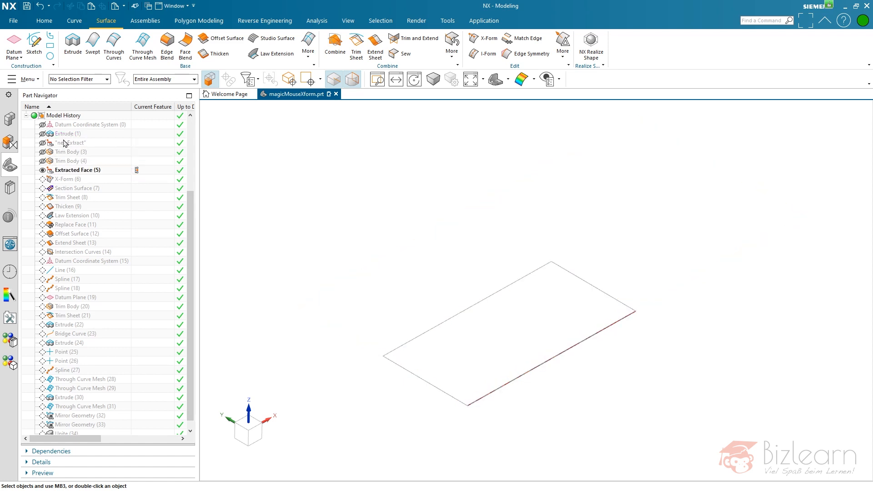
{"action": "mouse_move", "coordinate": [91, 147]}
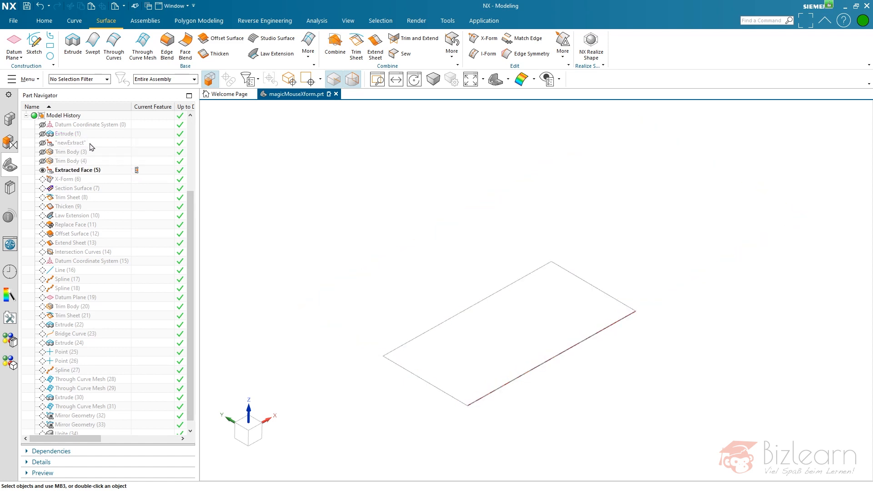
- Make Trim Body (4) current and step the history forward through Unite (34)
{"action": "left_click", "coordinate": [67, 133]}
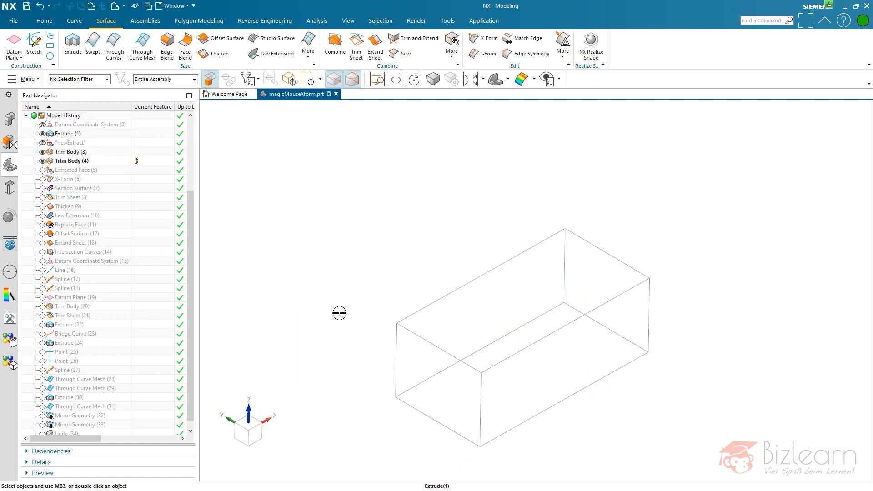
{"action": "mouse_move", "coordinate": [424, 203]}
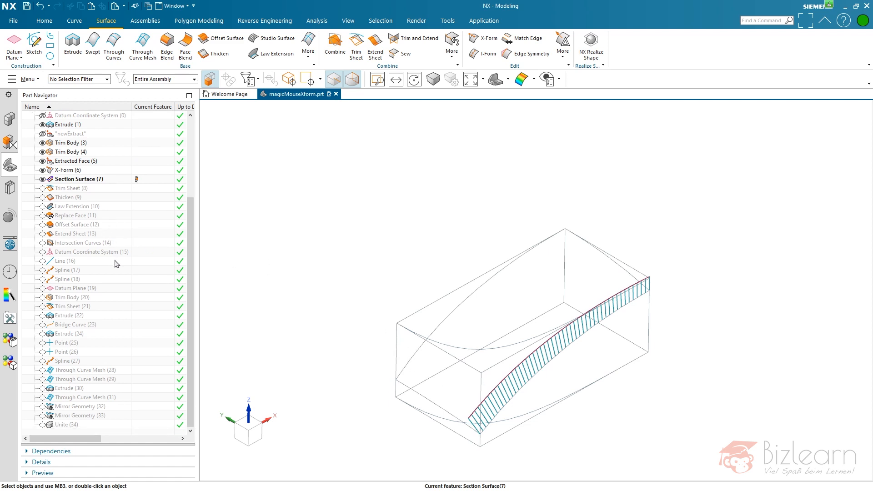
{"action": "scroll", "scroll_direction": "up", "scroll_amount": 3}
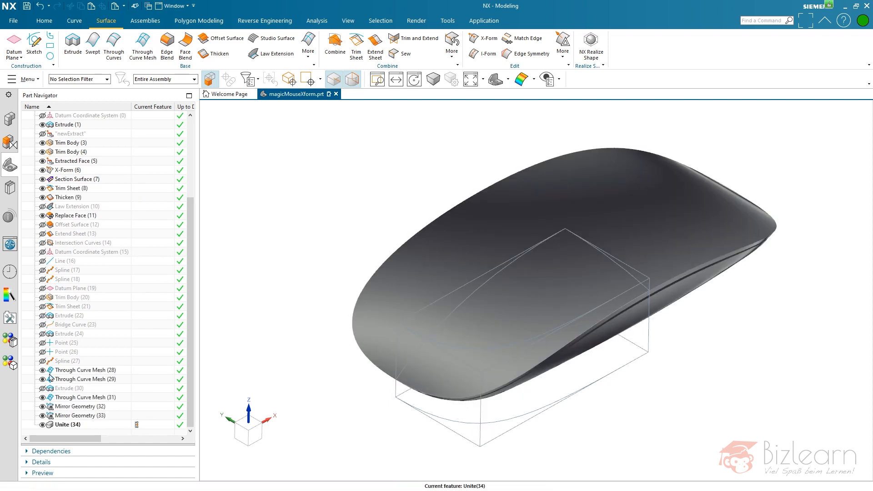
{"action": "mouse_move", "coordinate": [234, 286]}
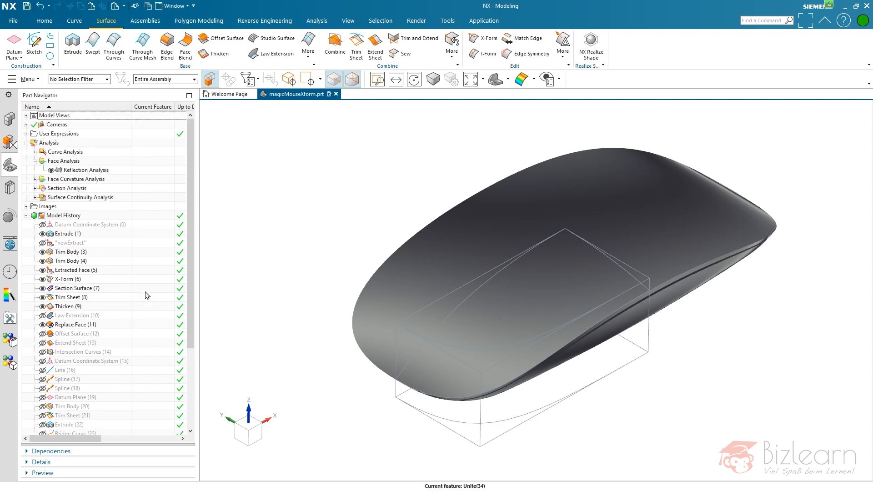
{"action": "mouse_move", "coordinate": [374, 195]}
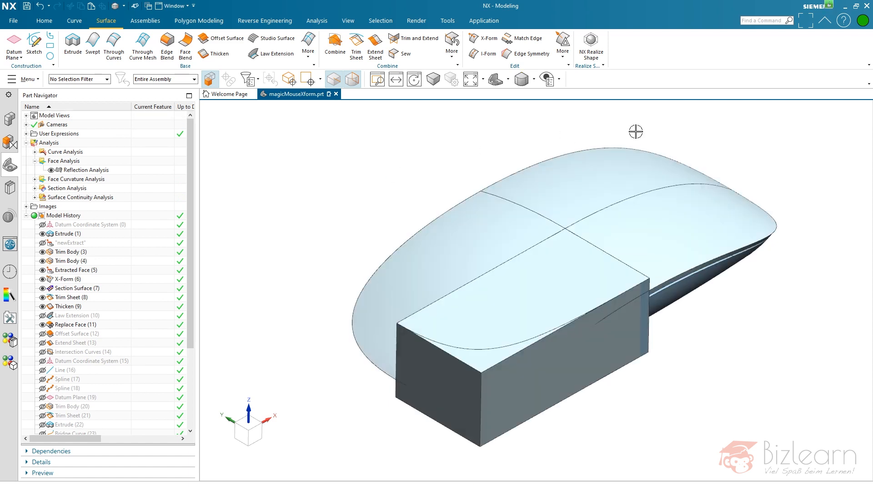
- Hide the block and trim bodies with Ctrl+B, then highlight X-Form (6)
{"action": "left_click", "coordinate": [634, 201]}
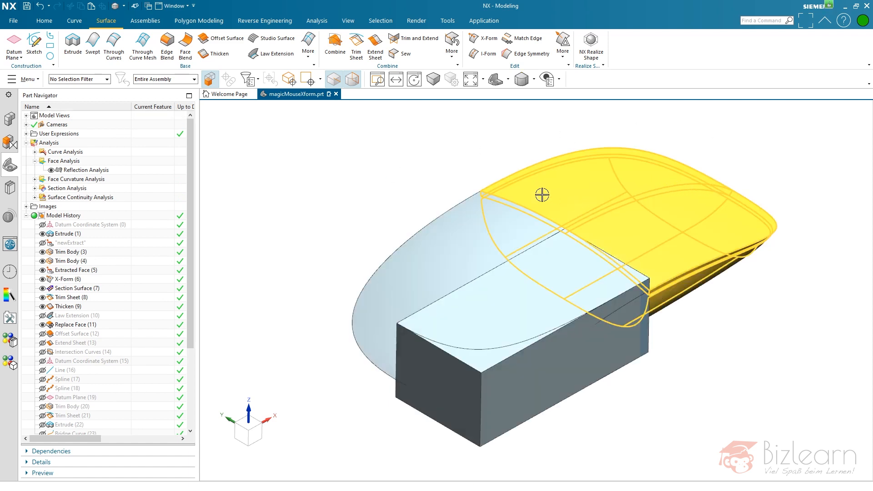
{"action": "left_click", "coordinate": [66, 233]}
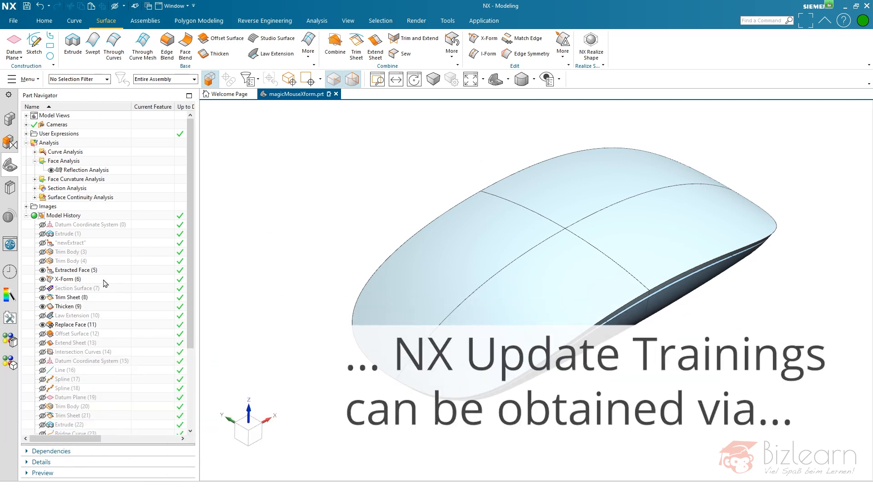
{"action": "left_click", "coordinate": [68, 279]}
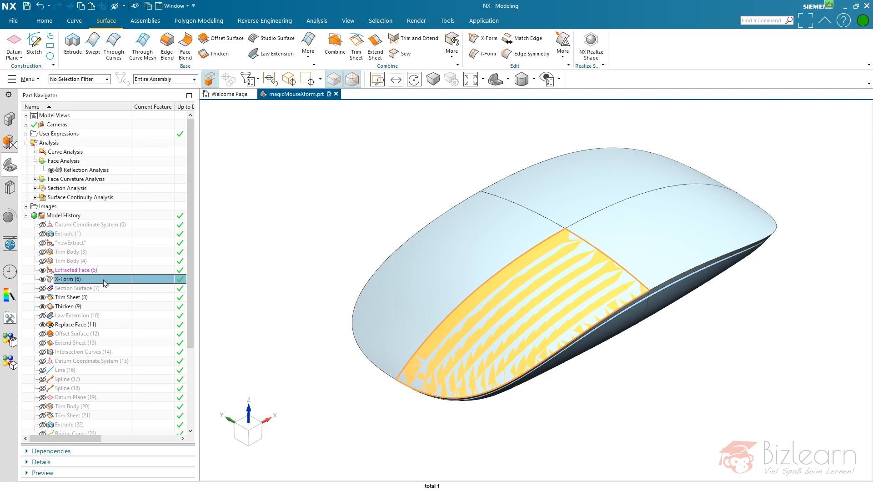
{"action": "mouse_move", "coordinate": [113, 285]}
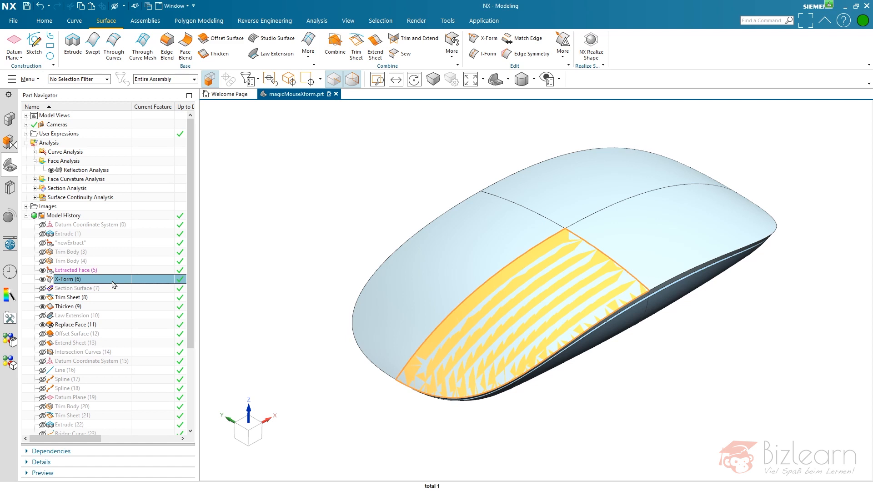
{"action": "mouse_move", "coordinate": [83, 262]}
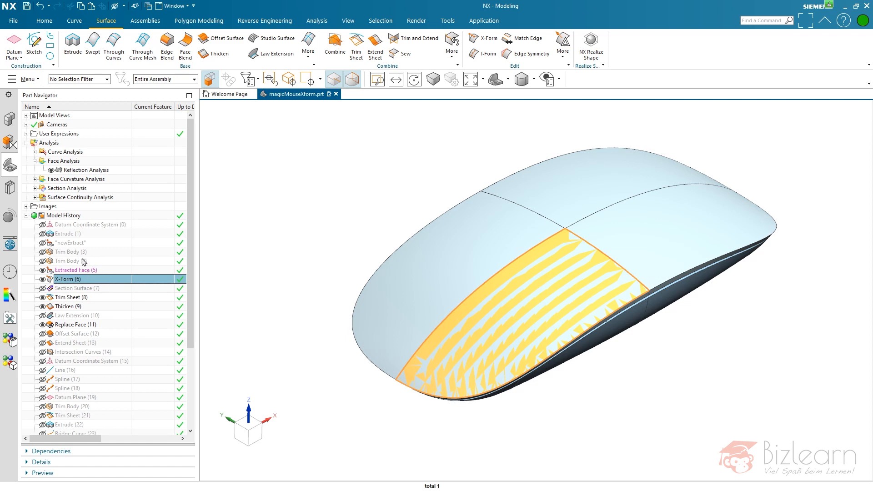
- Make newExtract the current feature in Part Navigator
{"action": "left_click", "coordinate": [70, 242]}
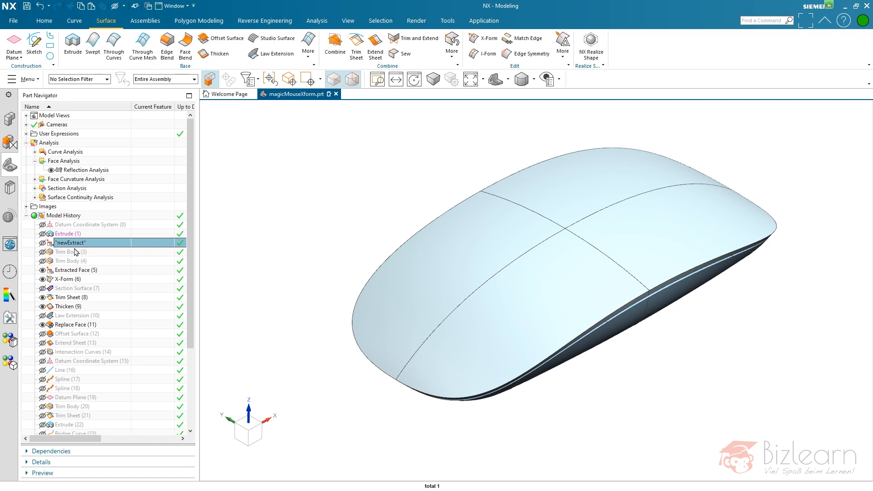
{"action": "mouse_move", "coordinate": [135, 247]}
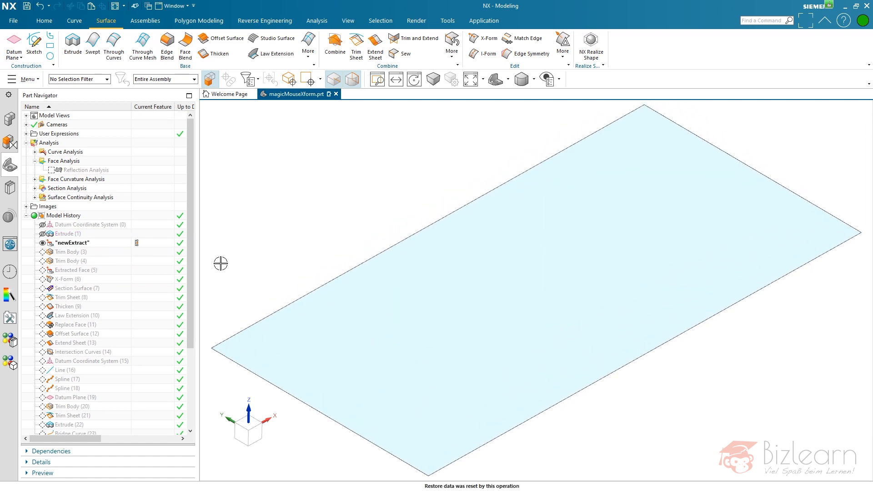
{"action": "mouse_move", "coordinate": [417, 181]}
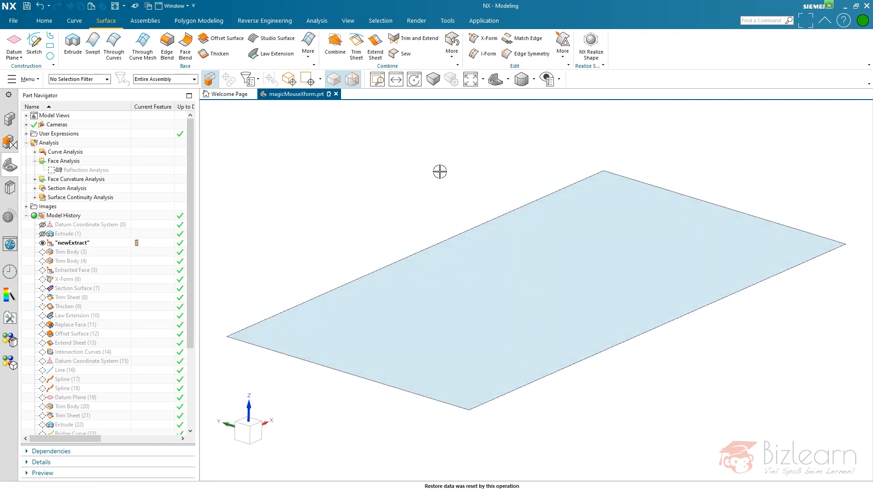
{"action": "mouse_move", "coordinate": [338, 108]}
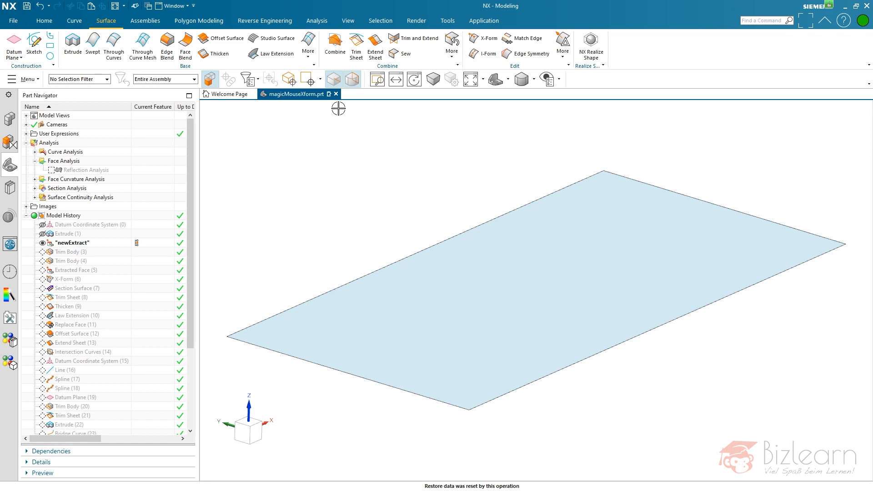
{"action": "mouse_move", "coordinate": [404, 168]}
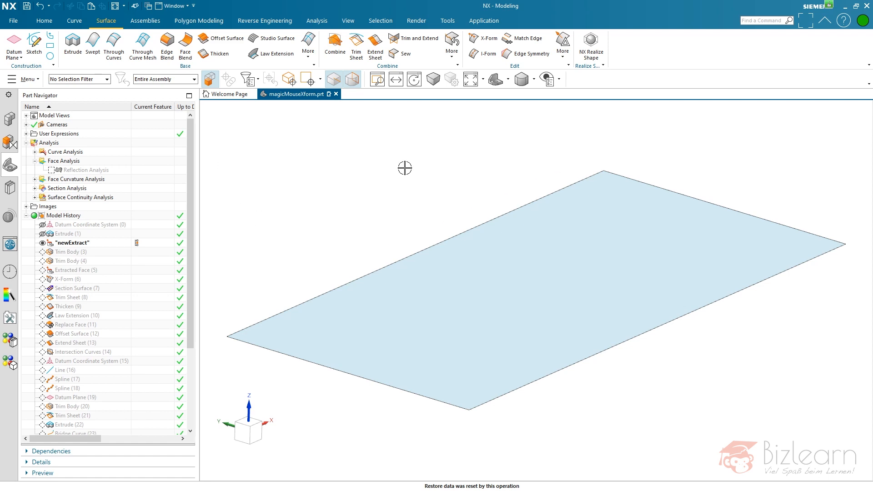
- Set the User Interface Preferences theme type to Dark
{"action": "left_click", "coordinate": [13, 20]}
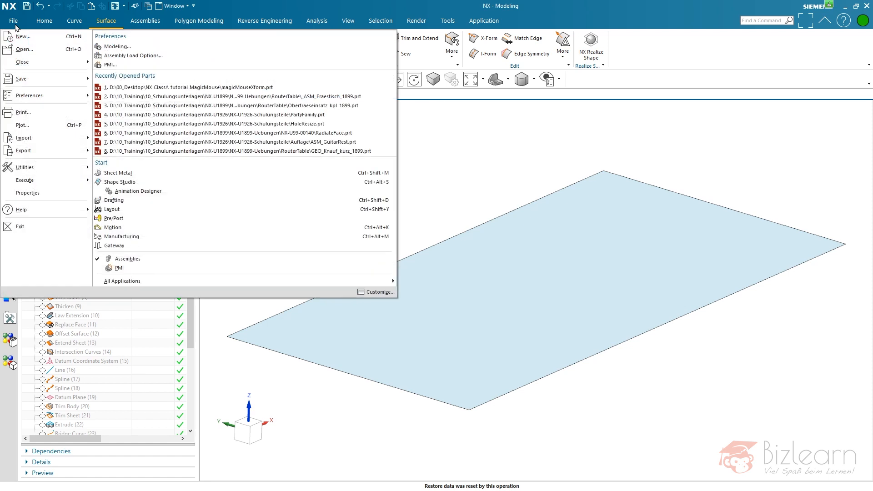
{"action": "left_click", "coordinate": [29, 95]}
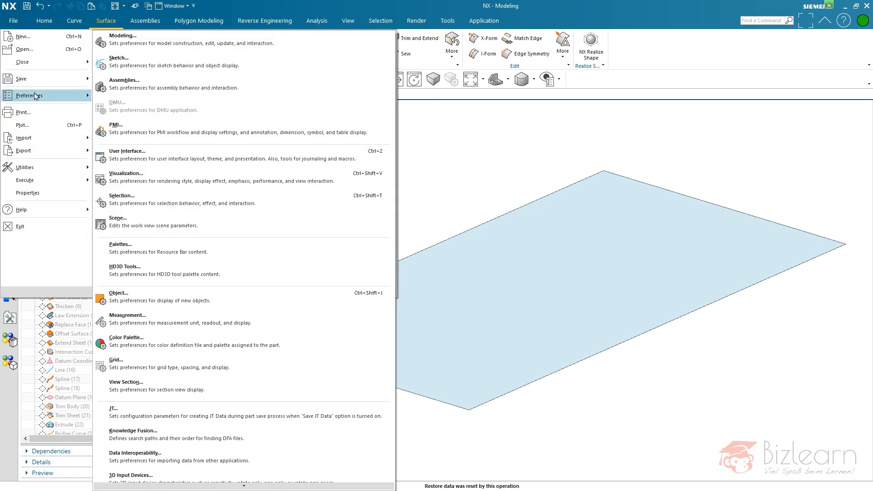
{"action": "left_click", "coordinate": [126, 151]}
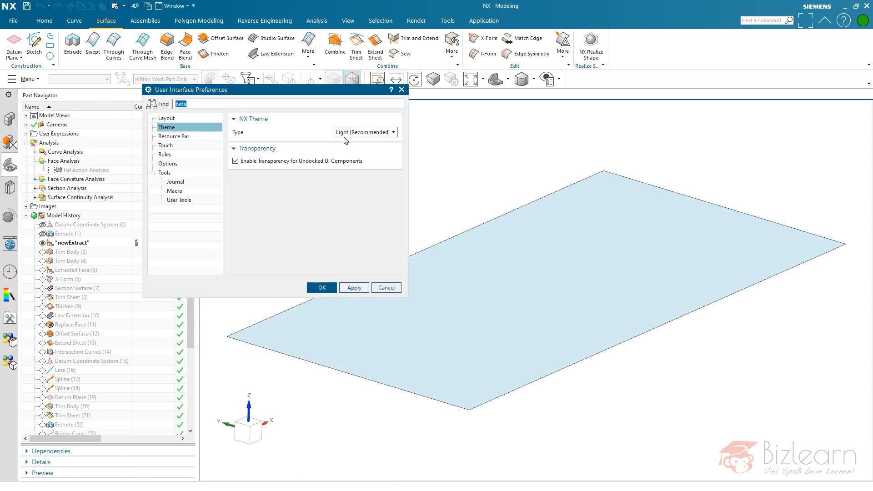
{"action": "left_click", "coordinate": [364, 132]}
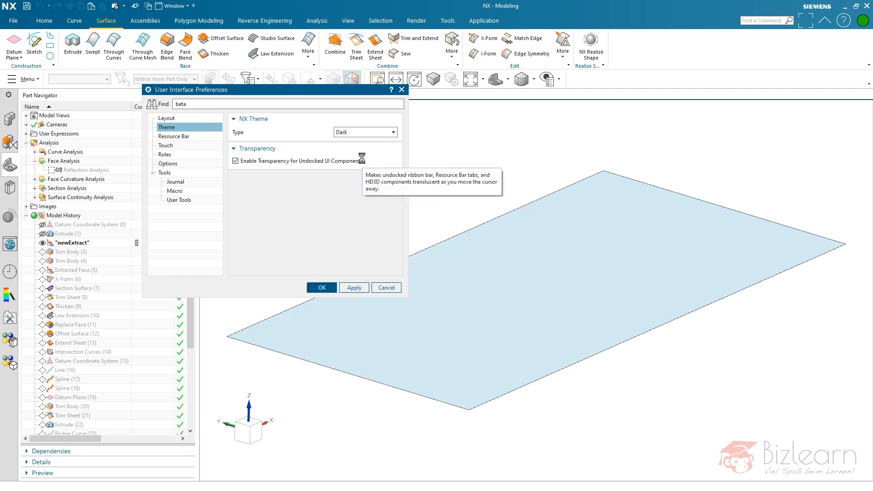
{"action": "left_click", "coordinate": [321, 288]}
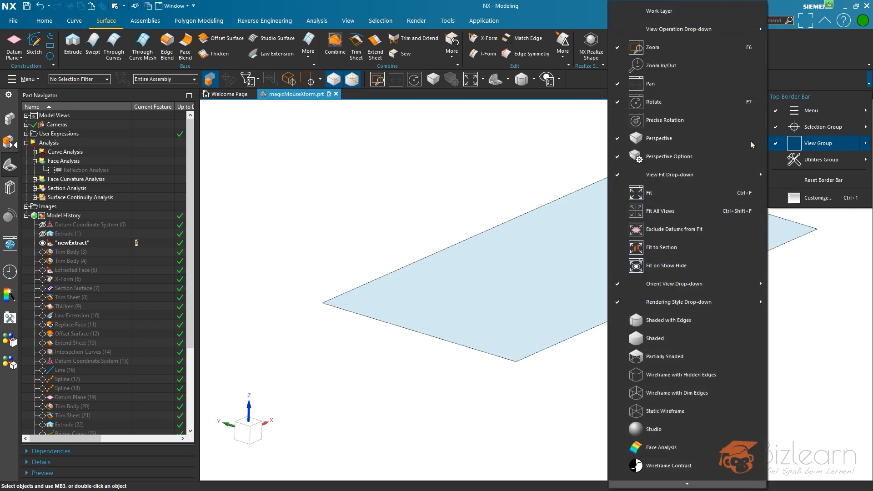
- Add the Background Color drop-down to the View group and darken the graphics background
{"action": "scroll", "scroll_direction": "down", "scroll_amount": 3}
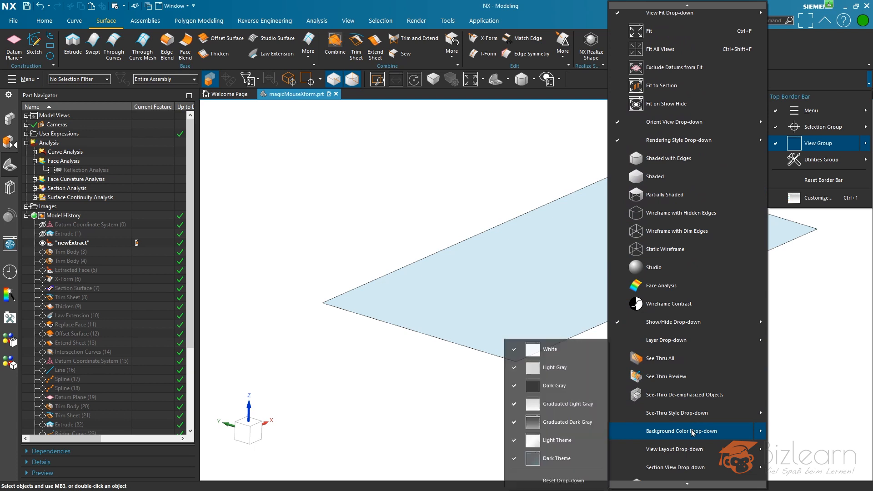
{"action": "left_click", "coordinate": [583, 79]}
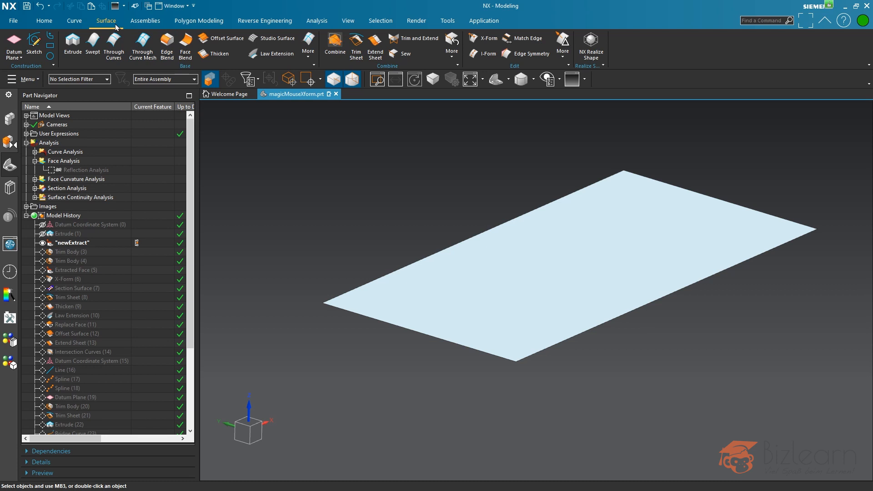
{"action": "mouse_move", "coordinate": [483, 38]}
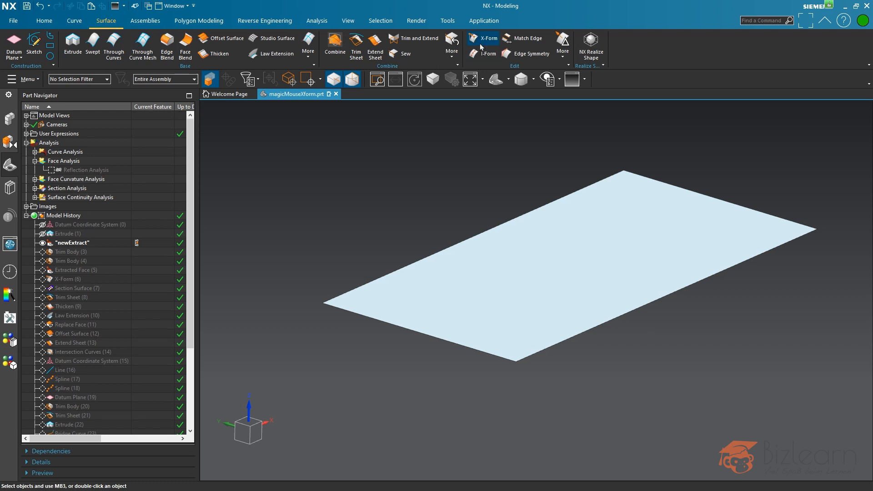
- Start X-Form on the sheet with symmetric editing and select the end pole row to move in Z
{"action": "left_click", "coordinate": [488, 38]}
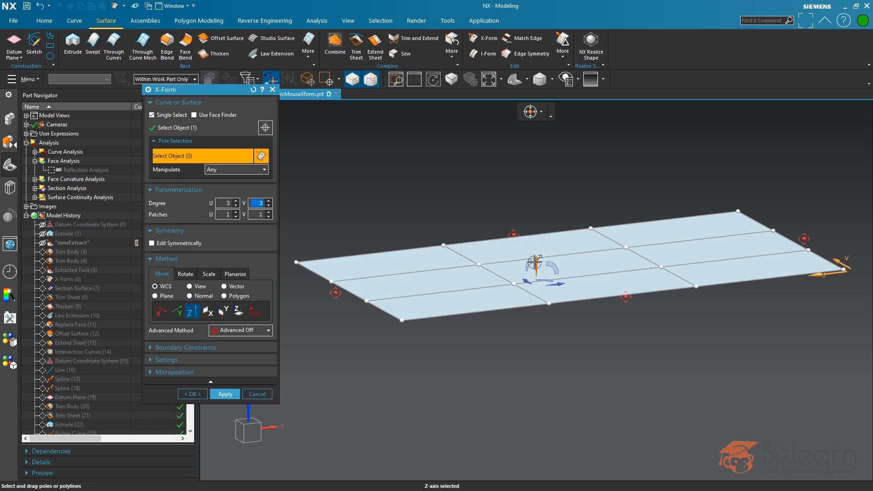
{"action": "mouse_move", "coordinate": [438, 291]}
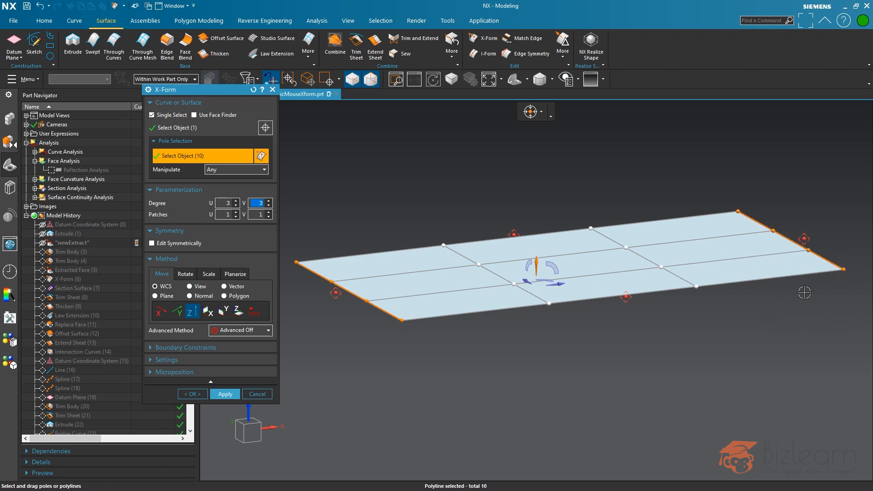
{"action": "mouse_move", "coordinate": [618, 202]}
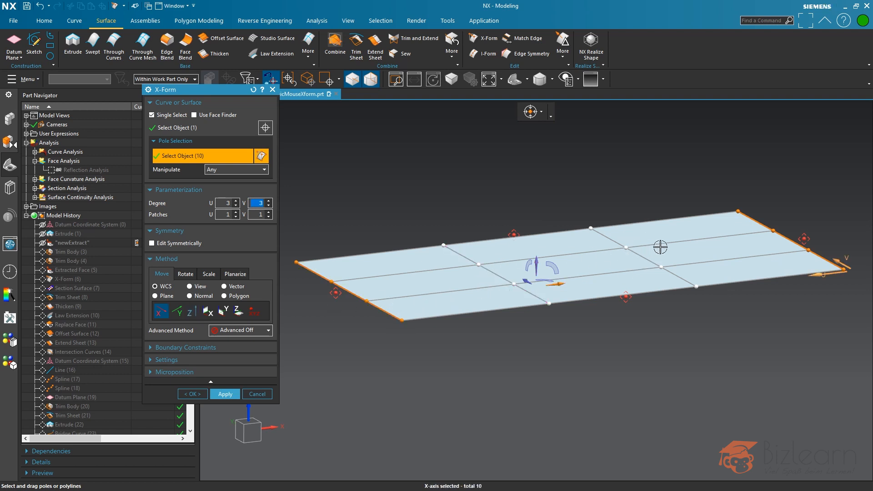
{"action": "mouse_move", "coordinate": [416, 213]}
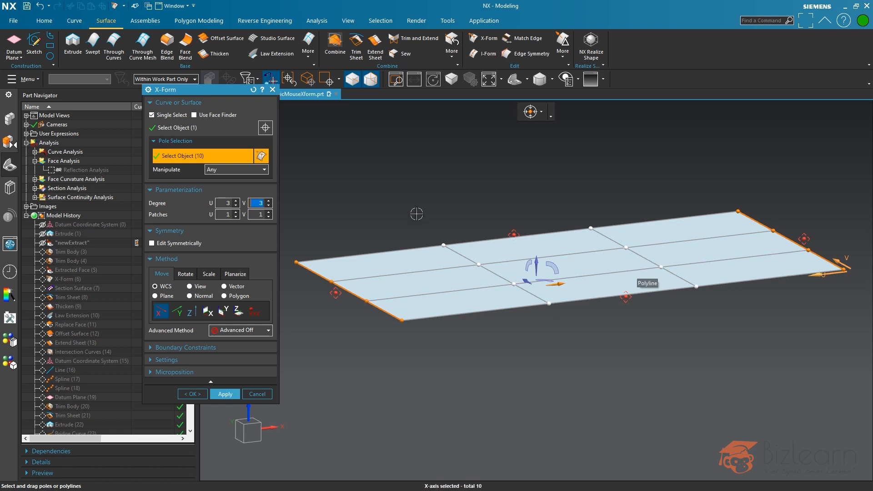
{"action": "left_click", "coordinate": [152, 243]}
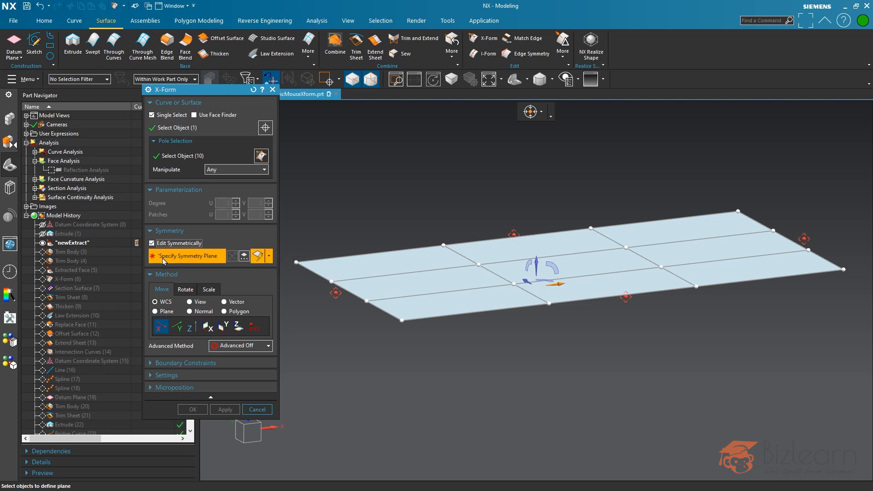
{"action": "mouse_move", "coordinate": [162, 255]}
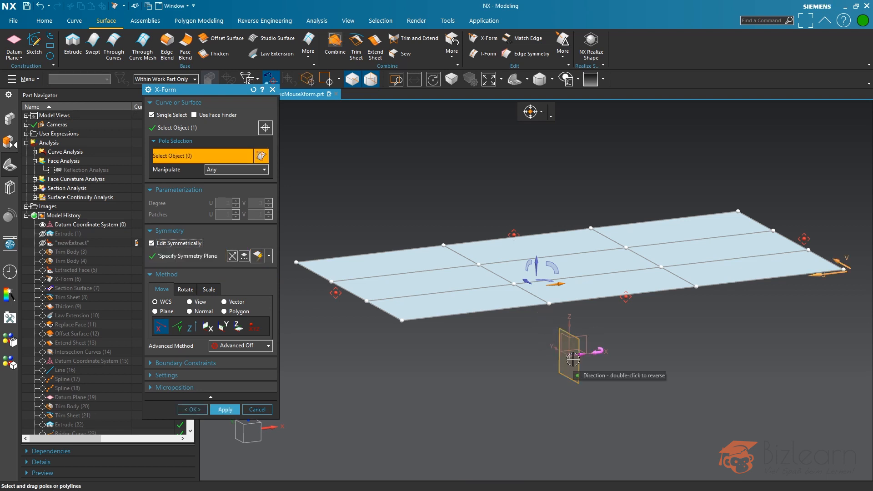
{"action": "left_click", "coordinate": [189, 327]}
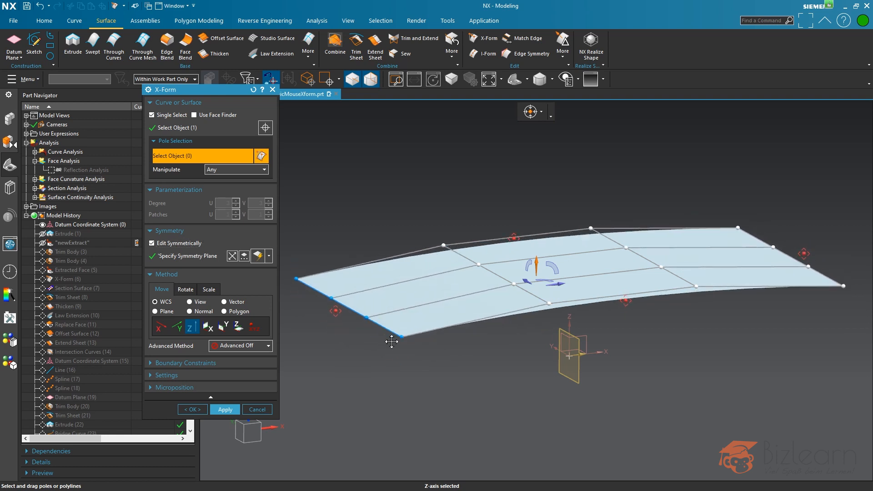
{"action": "left_click", "coordinate": [160, 327]}
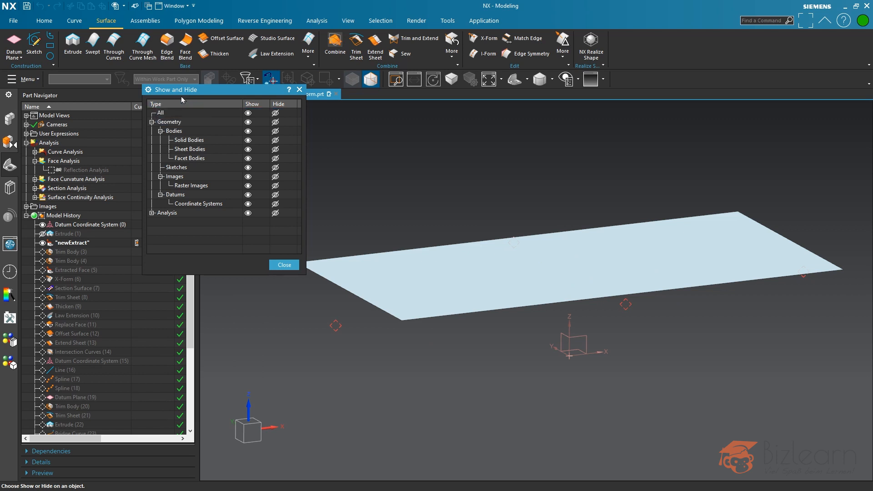
- Show the magic mouse reference images and reopen X-Form on the sheet
{"action": "left_click", "coordinate": [176, 177]}
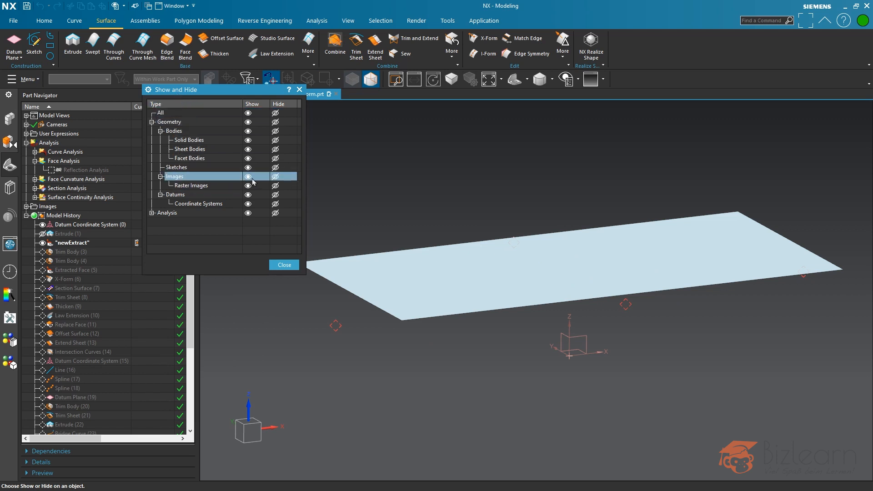
{"action": "left_click", "coordinate": [284, 265]}
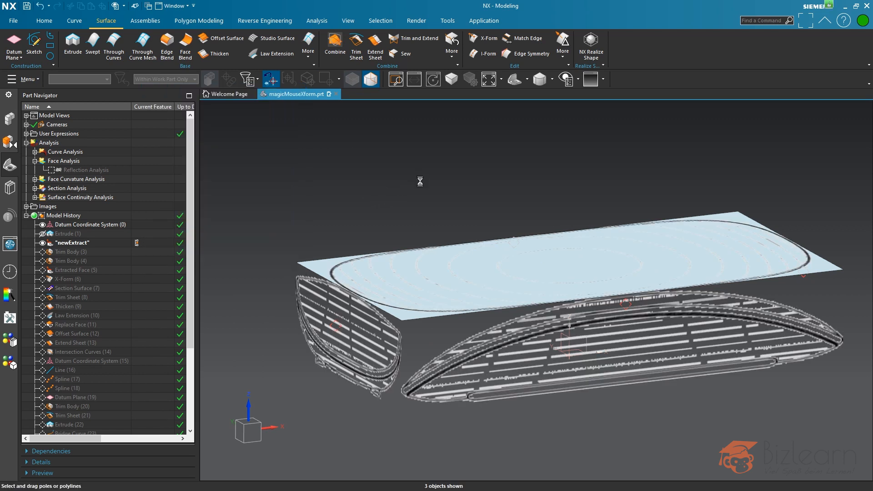
{"action": "left_click", "coordinate": [483, 38]}
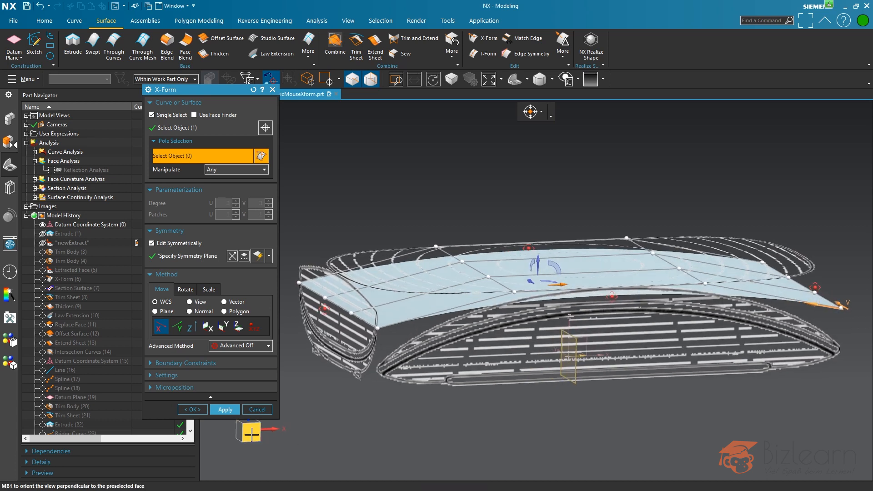
{"action": "left_click", "coordinate": [535, 112]}
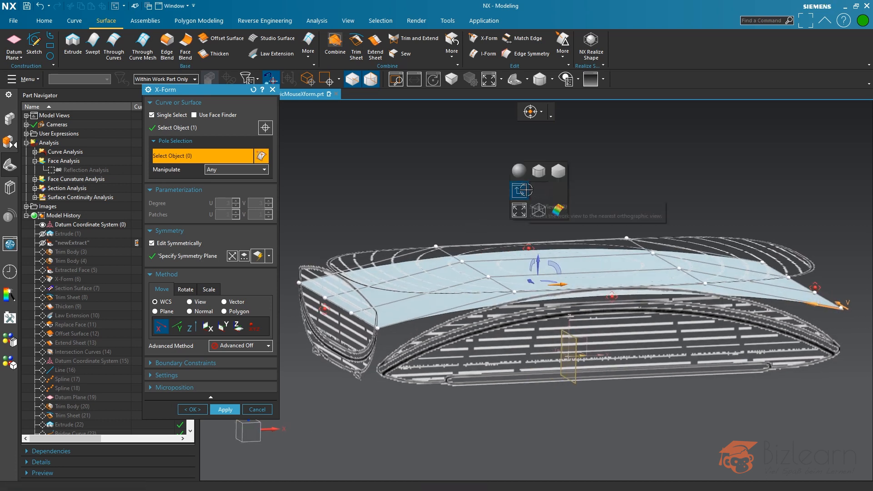
{"action": "mouse_move", "coordinate": [519, 210]}
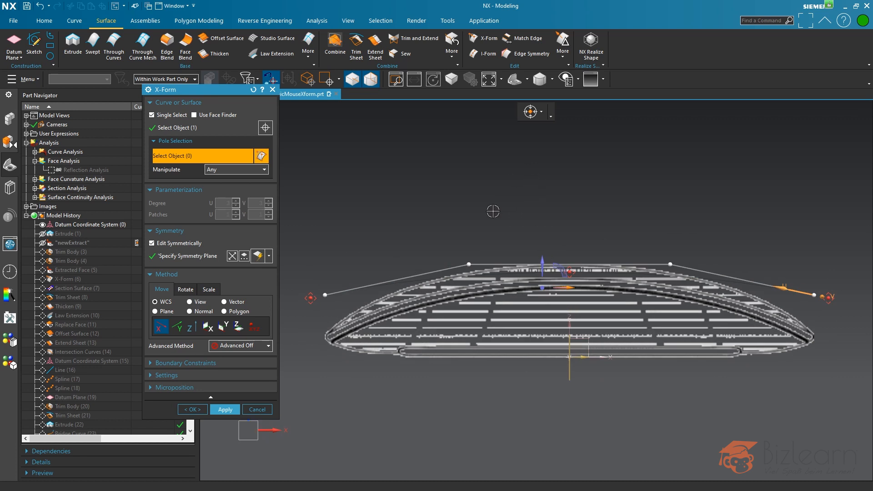
{"action": "mouse_move", "coordinate": [471, 248]}
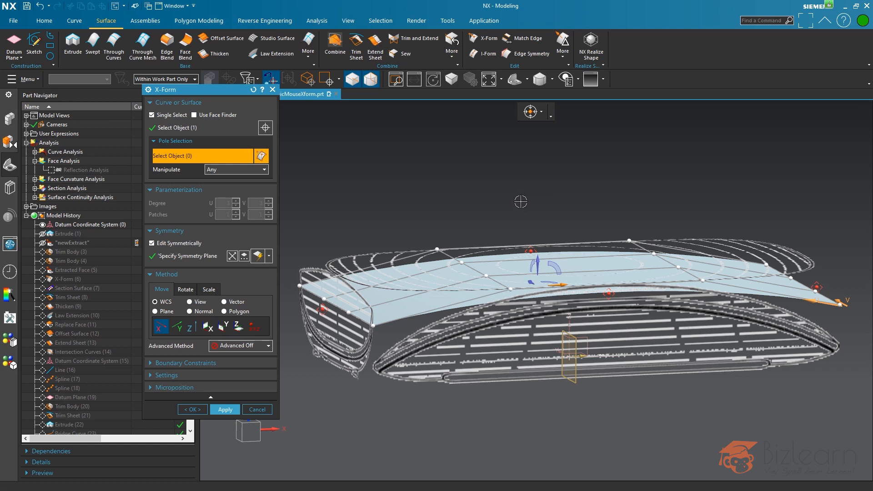
{"action": "mouse_move", "coordinate": [520, 196]}
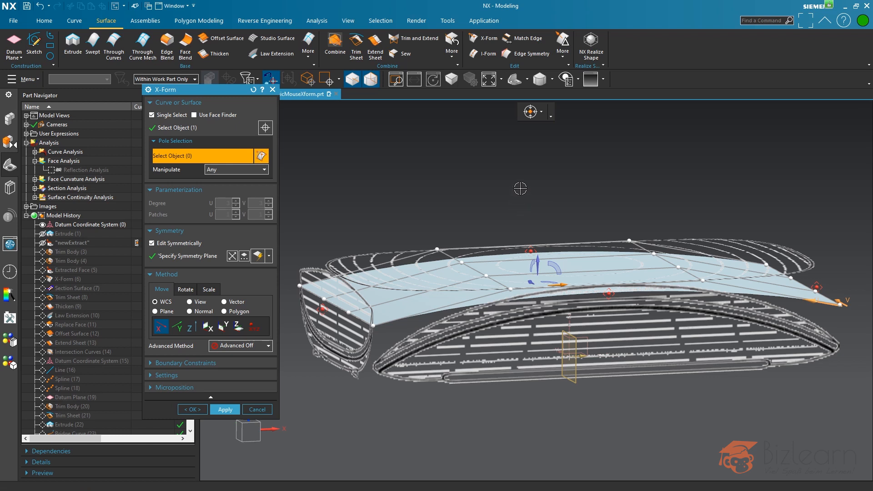
{"action": "mouse_move", "coordinate": [268, 432]}
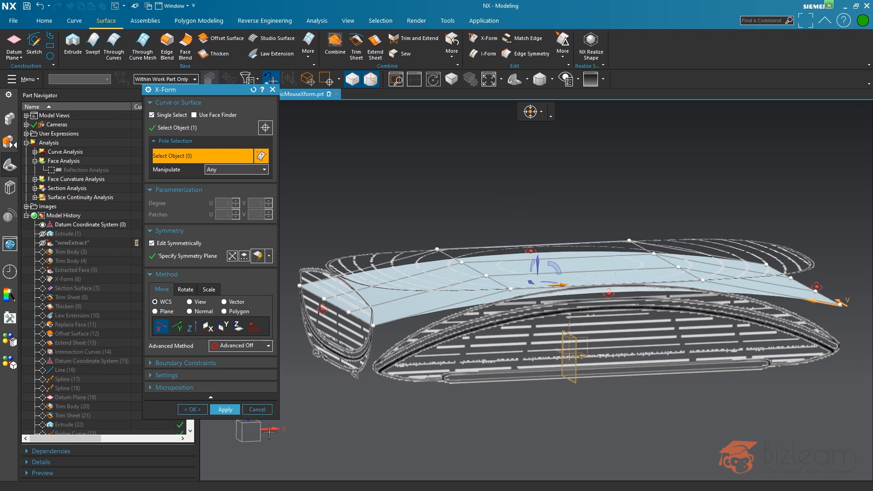
{"action": "mouse_move", "coordinate": [418, 238]}
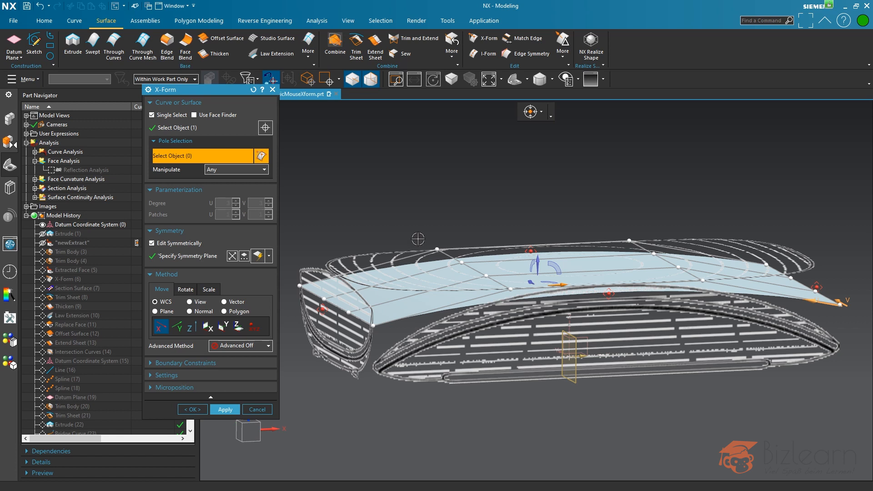
{"action": "mouse_move", "coordinate": [315, 397]}
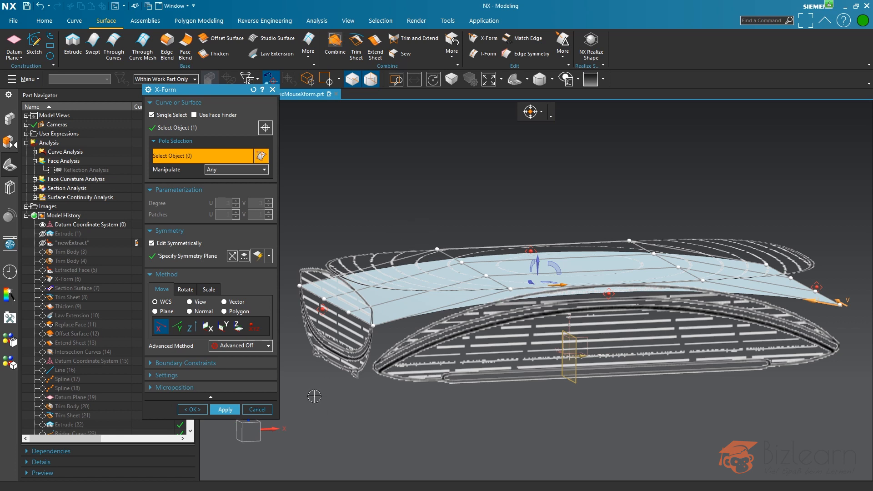
{"action": "mouse_move", "coordinate": [463, 208]}
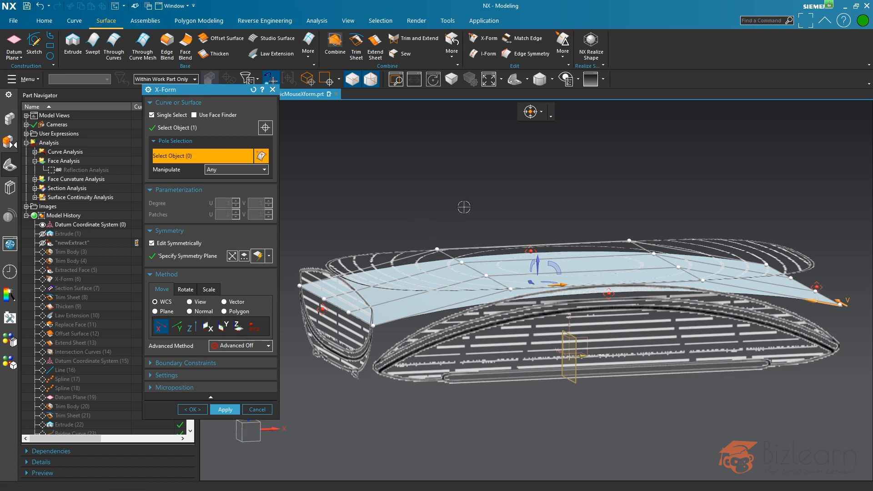
{"action": "mouse_move", "coordinate": [474, 197]}
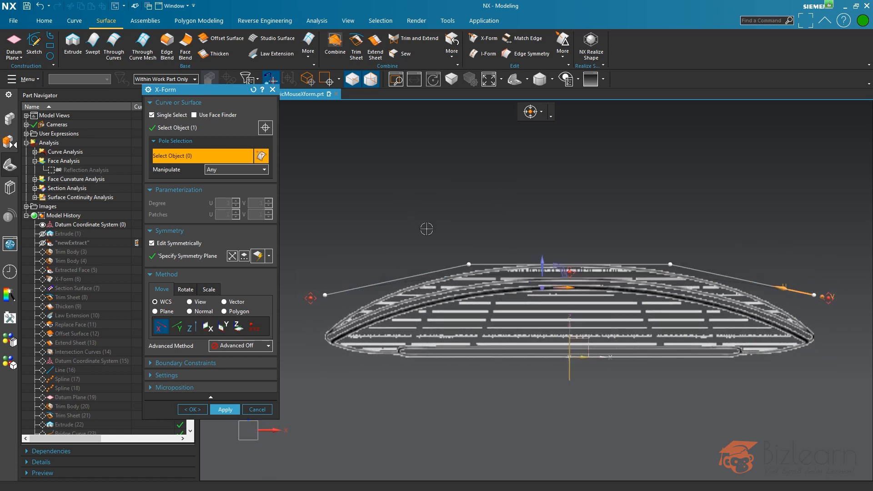
{"action": "mouse_move", "coordinate": [407, 288]}
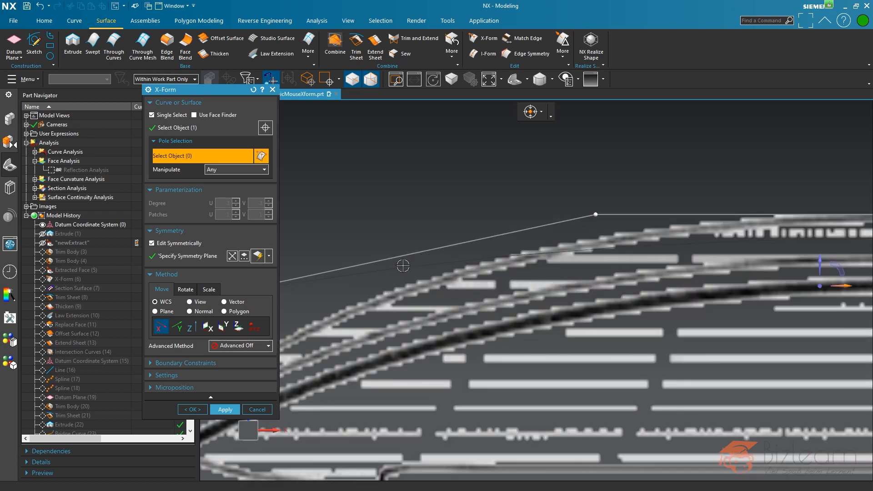
{"action": "mouse_move", "coordinate": [451, 262]}
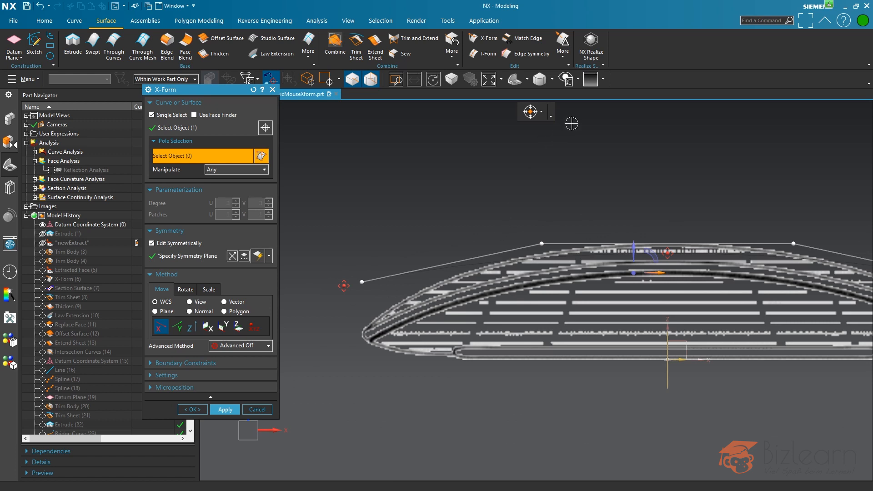
- Set a white background, raise the selected poles along Z, and switch to front view
{"action": "left_click", "coordinate": [605, 78]}
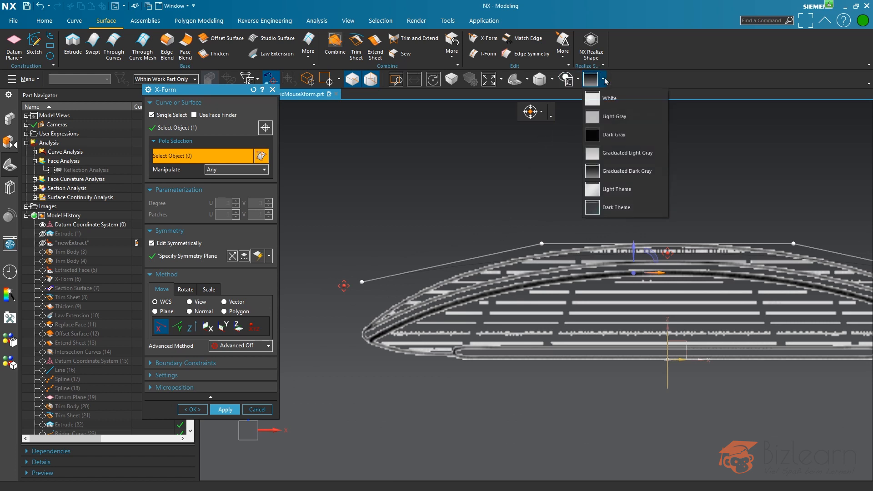
{"action": "left_click", "coordinate": [609, 98]}
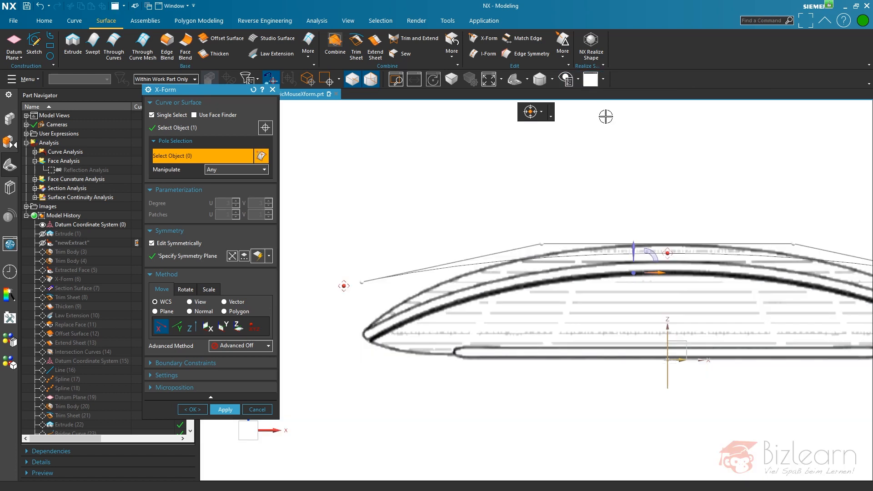
{"action": "mouse_move", "coordinate": [686, 136]}
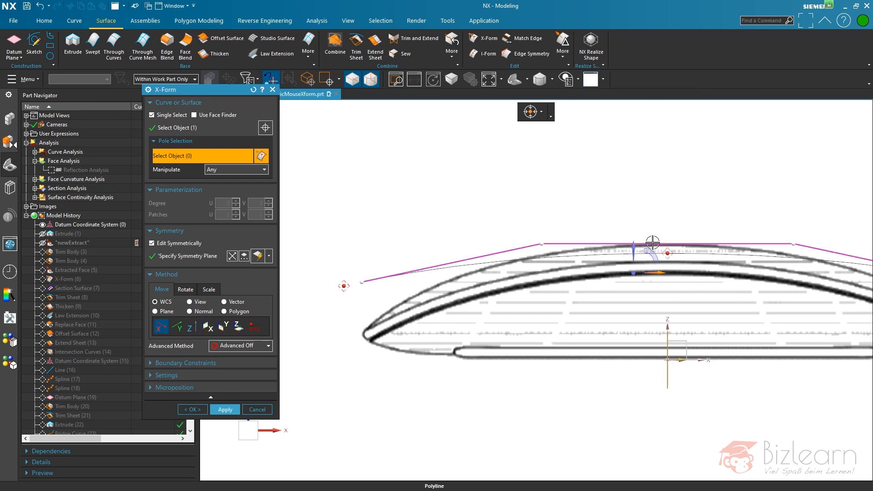
{"action": "left_click", "coordinate": [189, 326]}
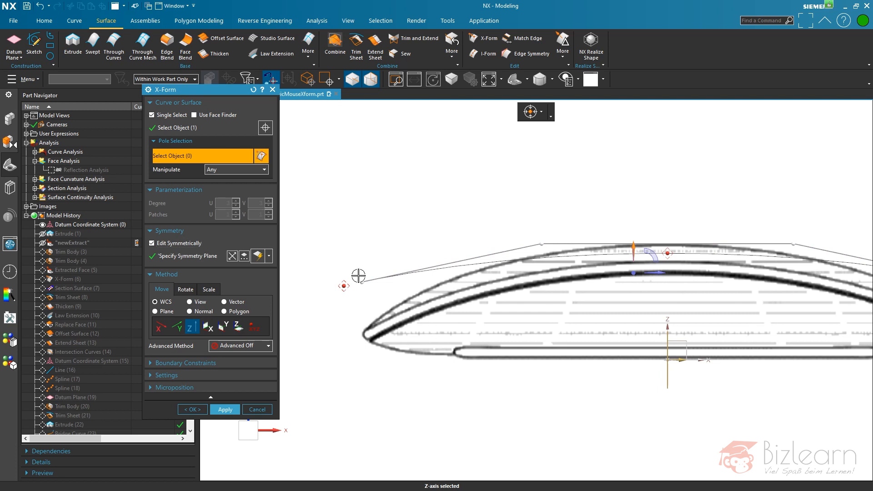
{"action": "left_click", "coordinate": [368, 297]}
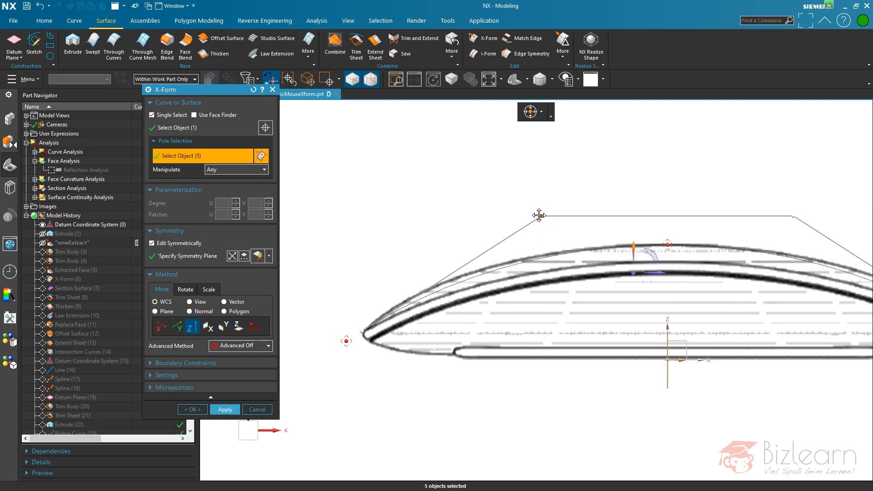
{"action": "left_click", "coordinate": [161, 326]}
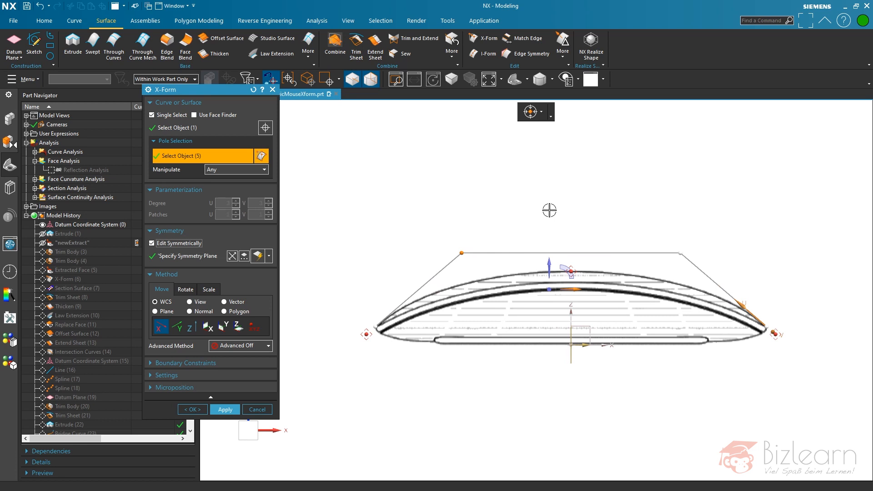
{"action": "mouse_move", "coordinate": [558, 217]}
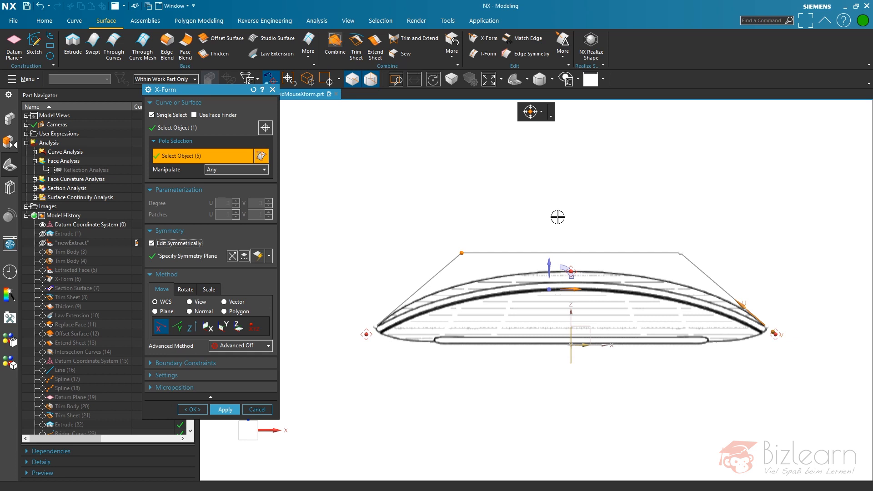
{"action": "mouse_move", "coordinate": [209, 255]}
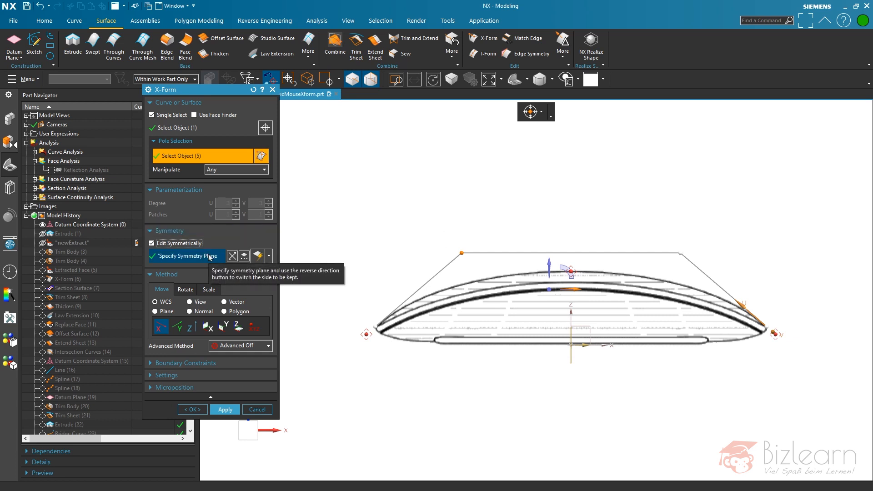
- Specify the symmetry plane, confirm the X-Form, and select X-Form (3) in history
{"action": "left_click", "coordinate": [186, 255]}
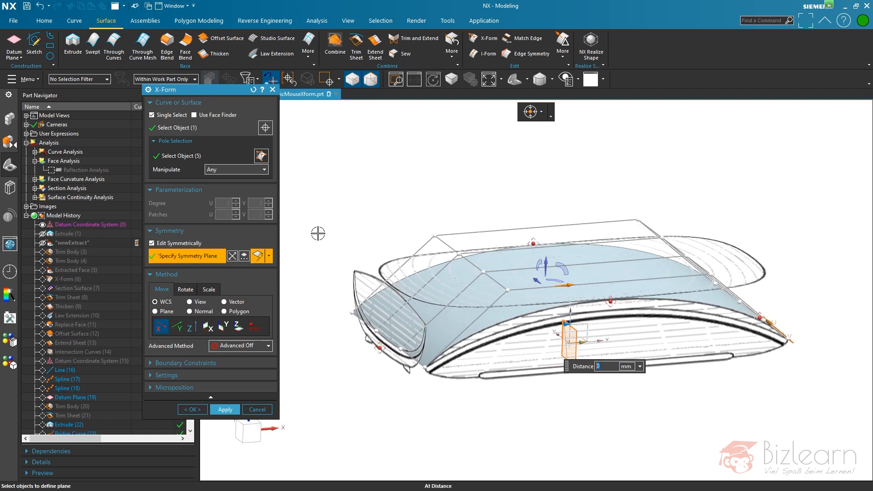
{"action": "left_click", "coordinate": [192, 410]}
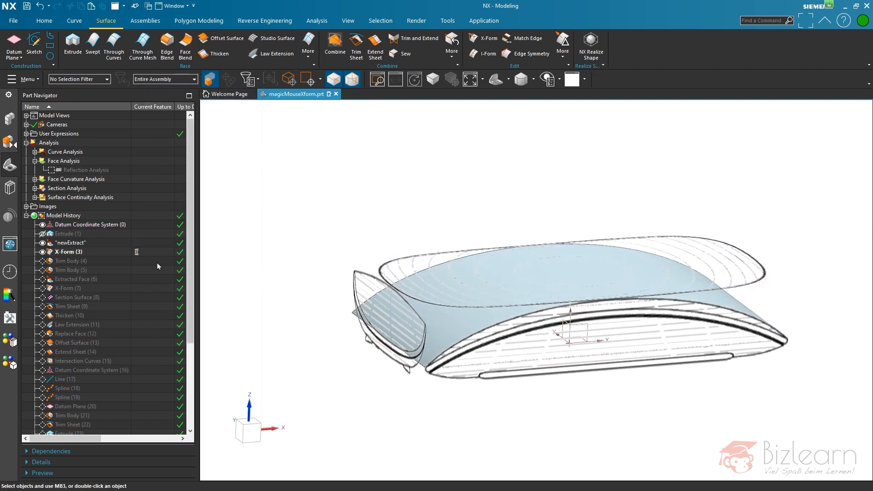
{"action": "left_click", "coordinate": [68, 251]}
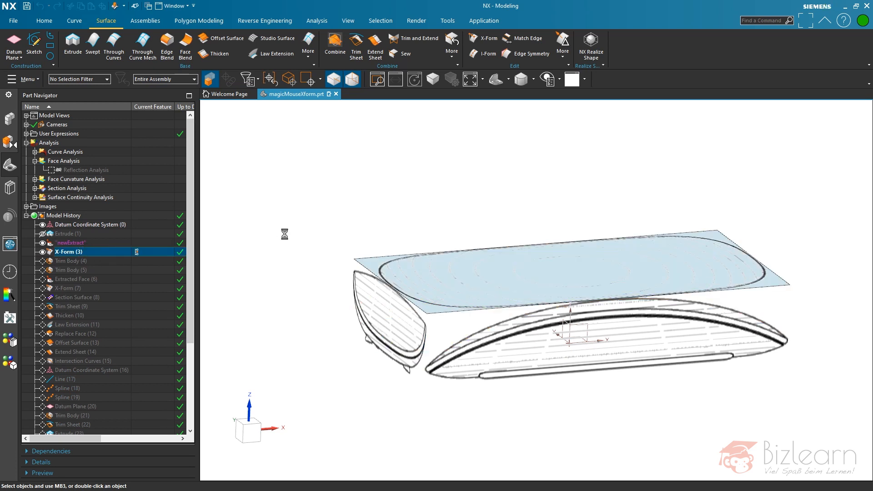
- Reapply X-Form (3) with Edit Symmetrically on, doming the top across the mouse body
{"action": "double_click", "coordinate": [69, 252]}
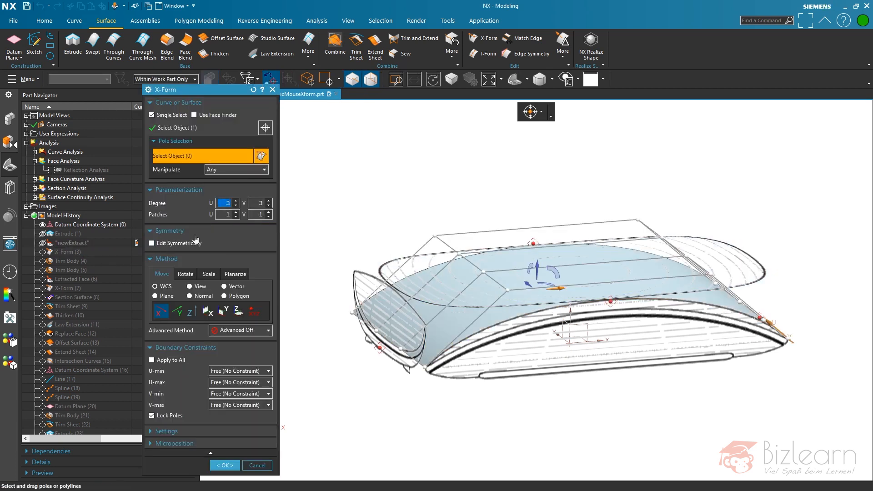
{"action": "mouse_move", "coordinate": [184, 243]}
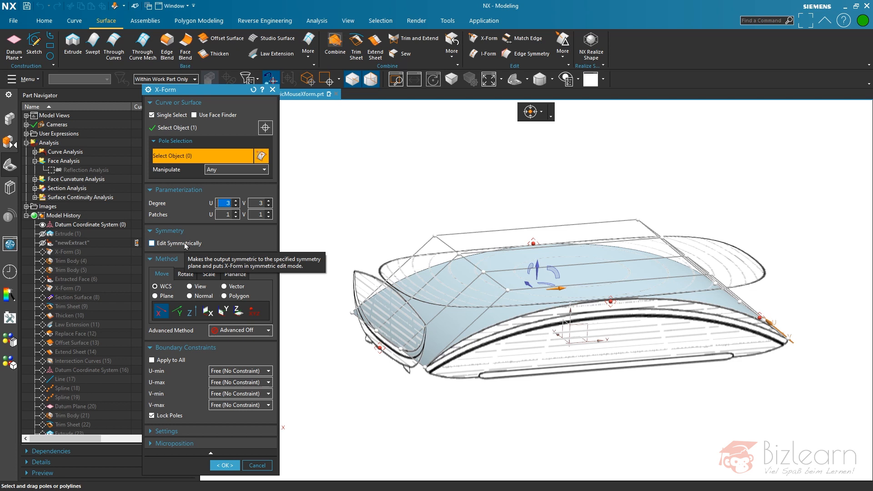
{"action": "mouse_move", "coordinate": [211, 245]}
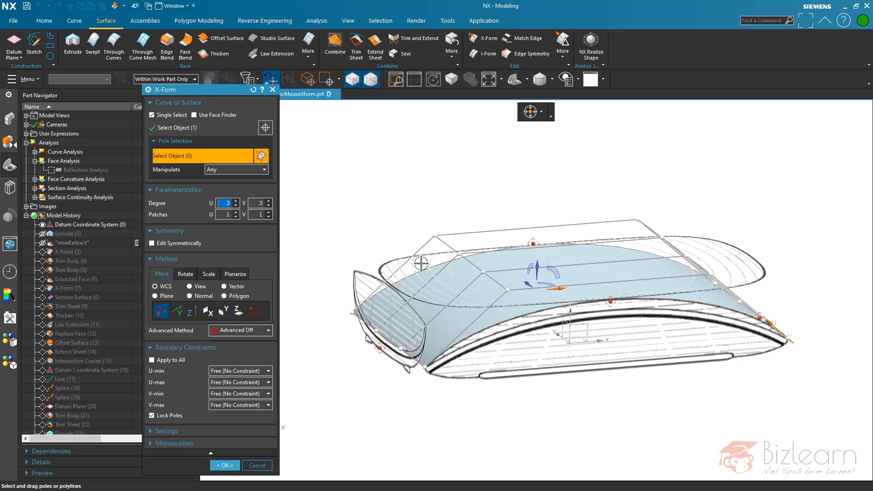
{"action": "mouse_move", "coordinate": [94, 293]}
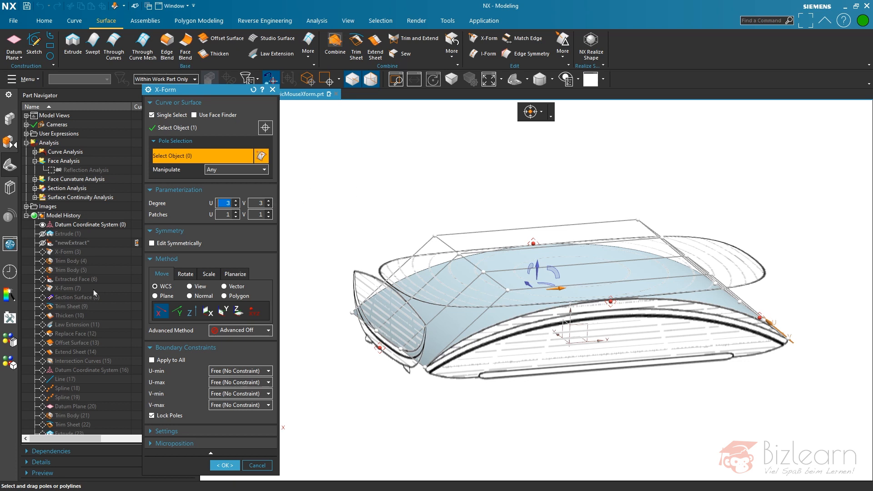
{"action": "left_click", "coordinate": [152, 242]}
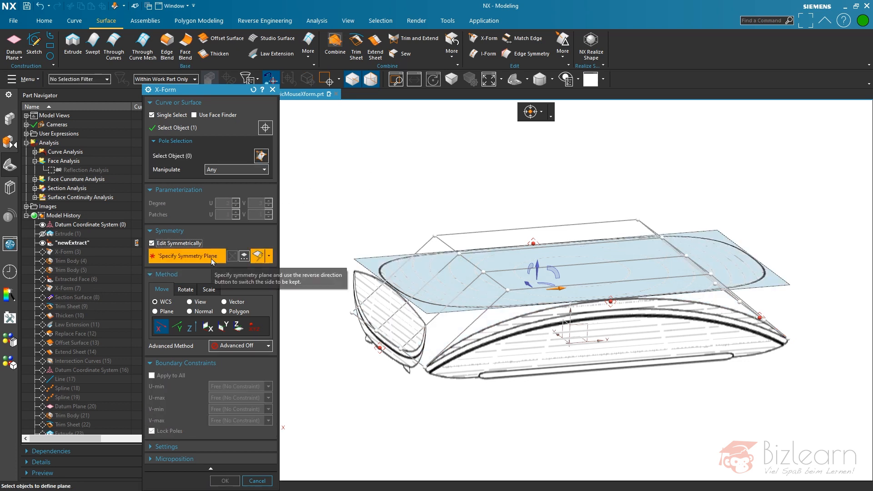
{"action": "mouse_move", "coordinate": [241, 274]}
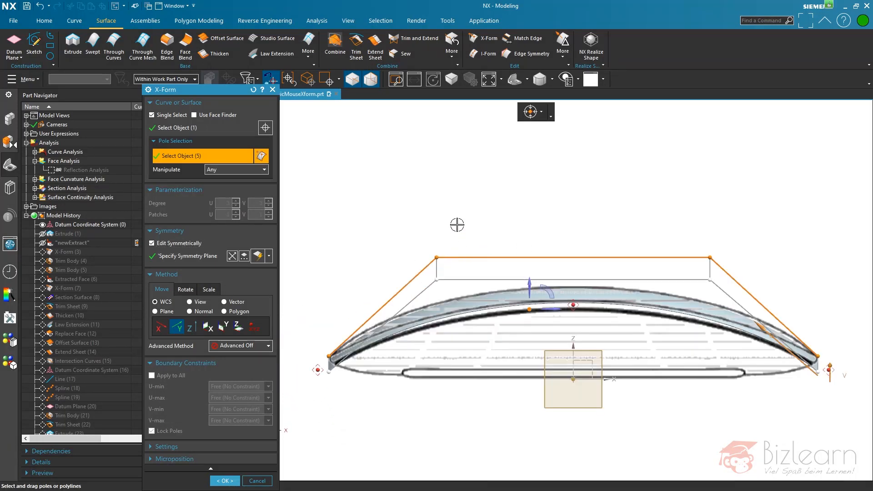
{"action": "left_click", "coordinate": [225, 481]}
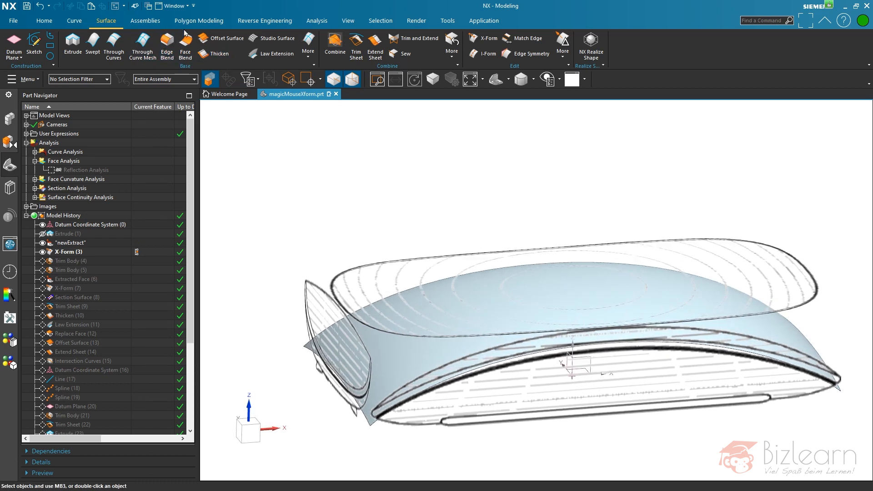
- Apply a Face Curvature analysis to the X-Form top surface
{"action": "left_click", "coordinate": [317, 20]}
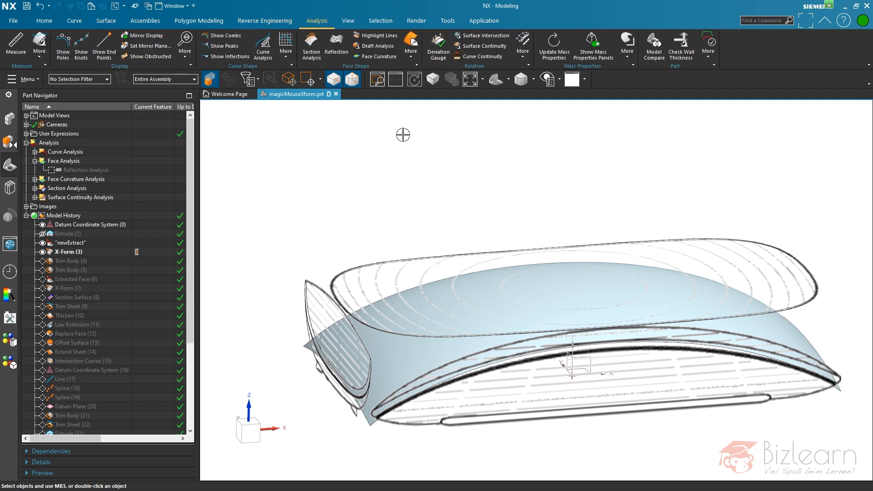
{"action": "mouse_move", "coordinate": [463, 97]}
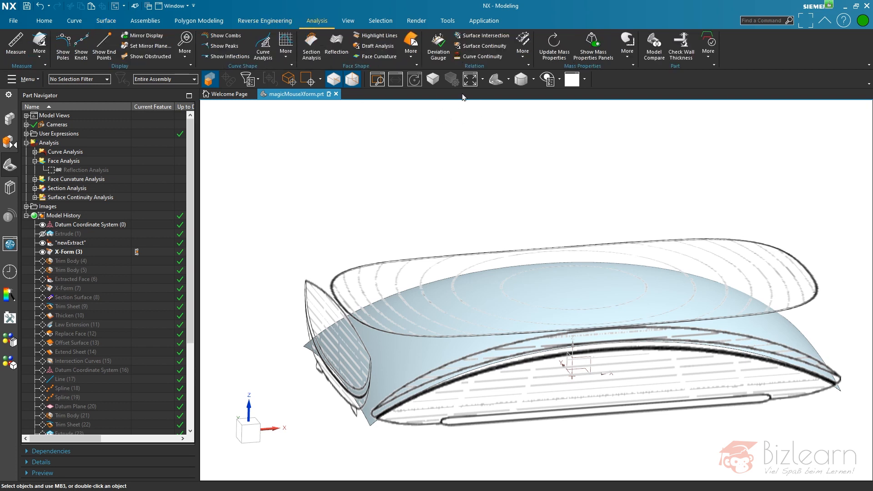
{"action": "left_click", "coordinate": [374, 56]}
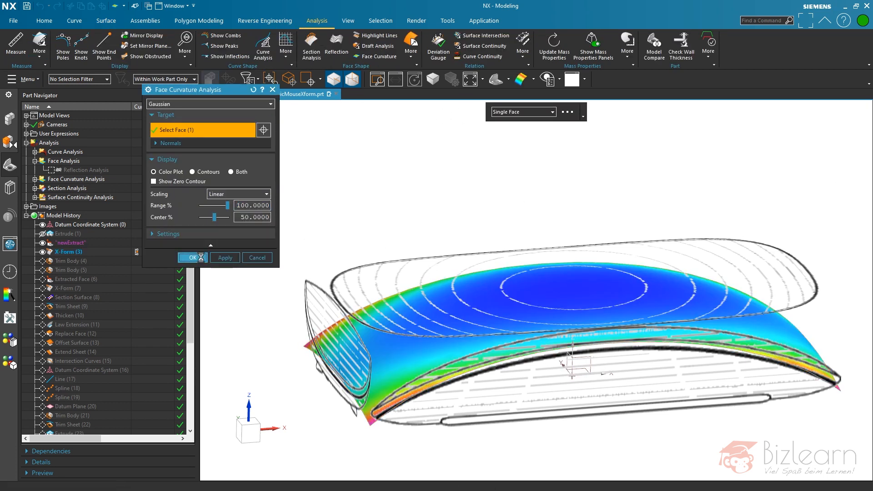
{"action": "left_click", "coordinate": [191, 257]}
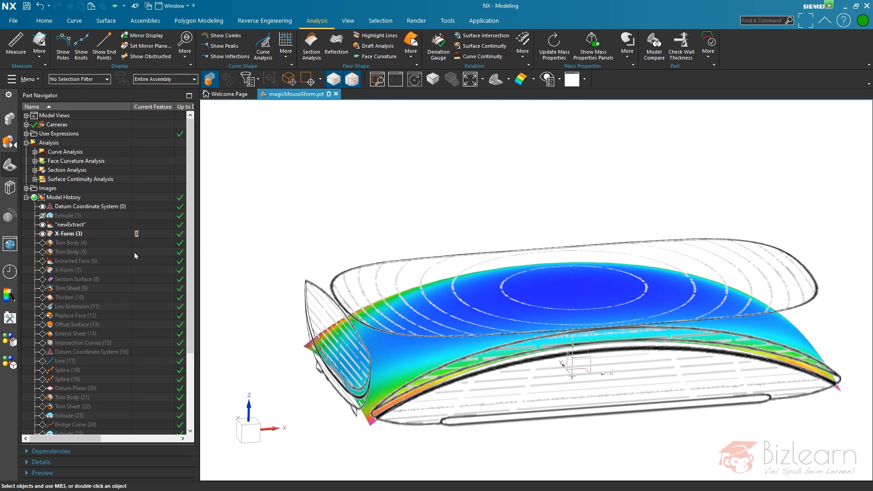
- Reopen X-Form (3) to inspect its poles, then close it unchanged
{"action": "left_click", "coordinate": [68, 234]}
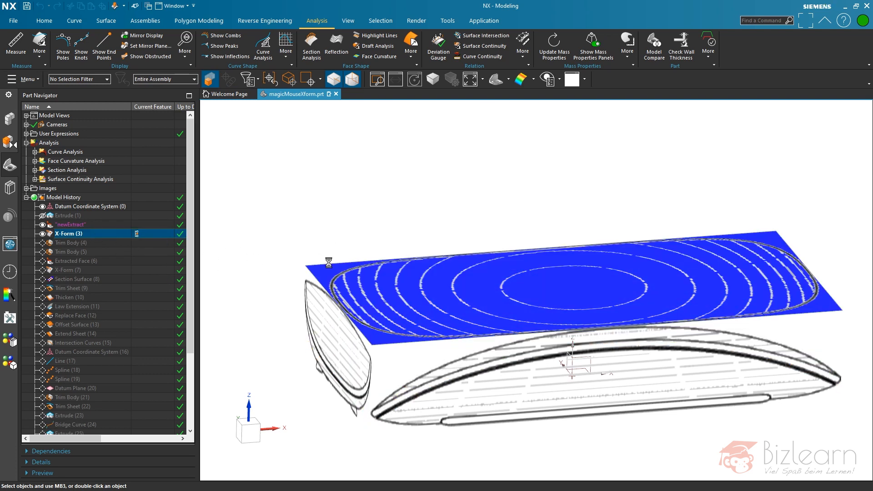
{"action": "double_click", "coordinate": [65, 233]}
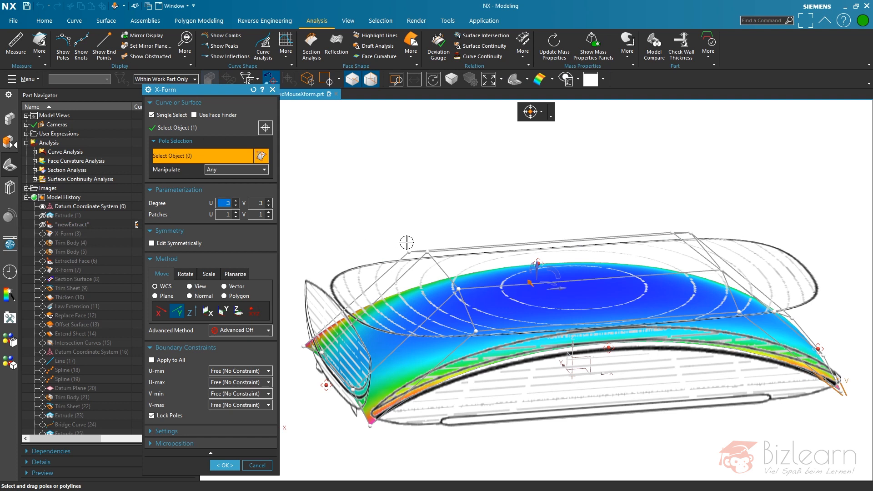
{"action": "mouse_move", "coordinate": [407, 203]}
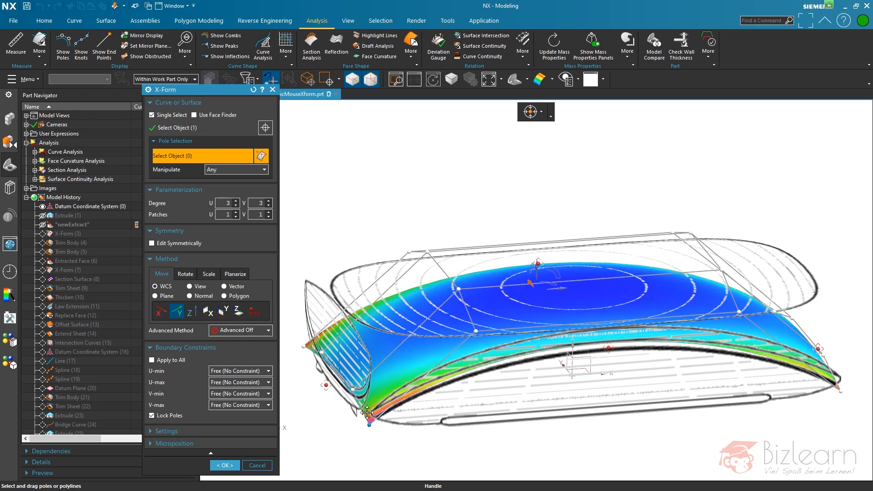
{"action": "left_click", "coordinate": [224, 464]}
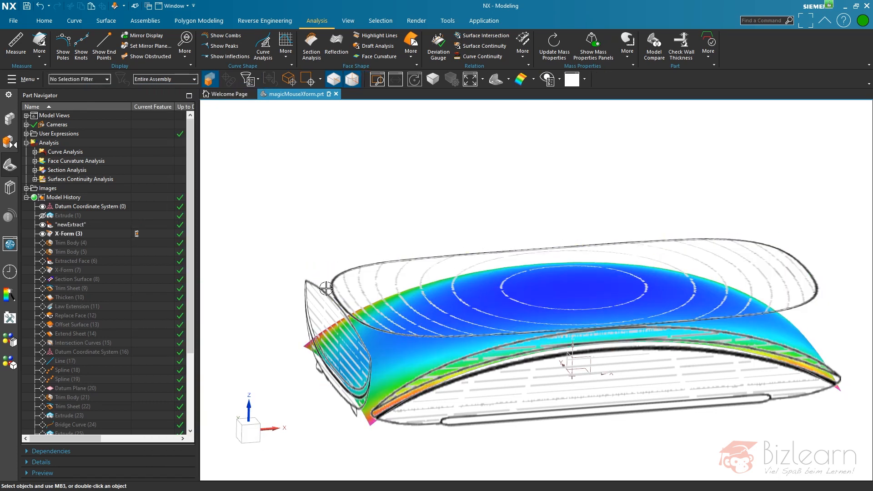
{"action": "mouse_move", "coordinate": [319, 234]}
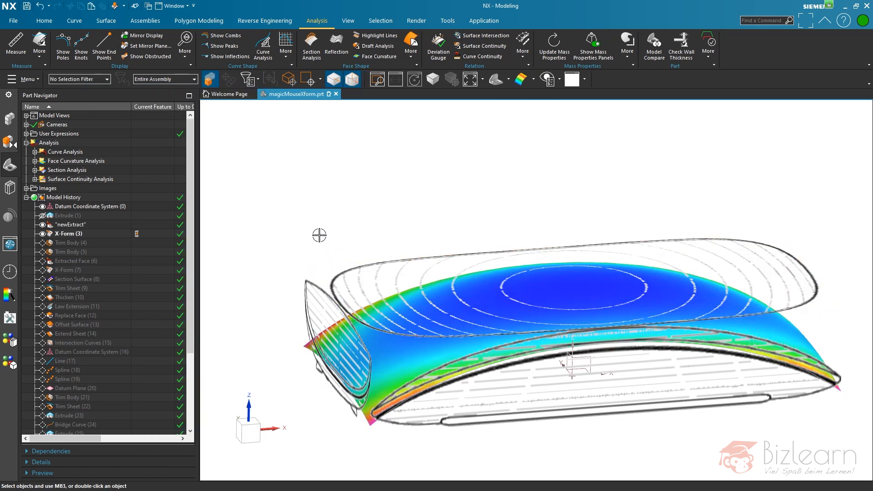
{"action": "scroll", "scroll_direction": "down", "scroll_amount": 3}
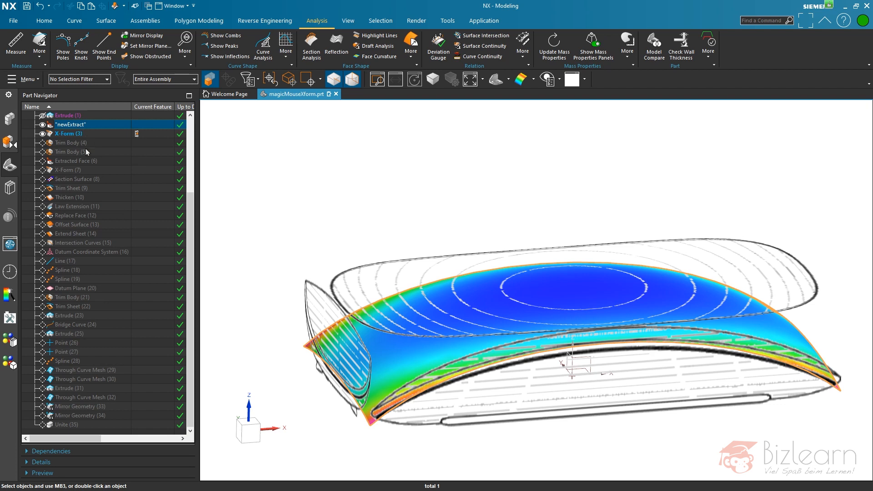
- Step through the history from Extracted Face (6) to X-Form (7), then select X-Form (3)
{"action": "left_click", "coordinate": [76, 161]}
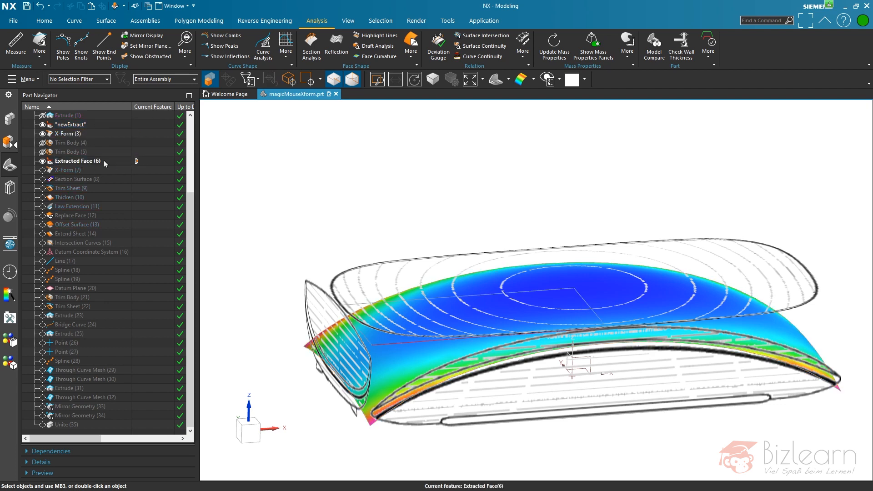
{"action": "left_click", "coordinate": [77, 161]}
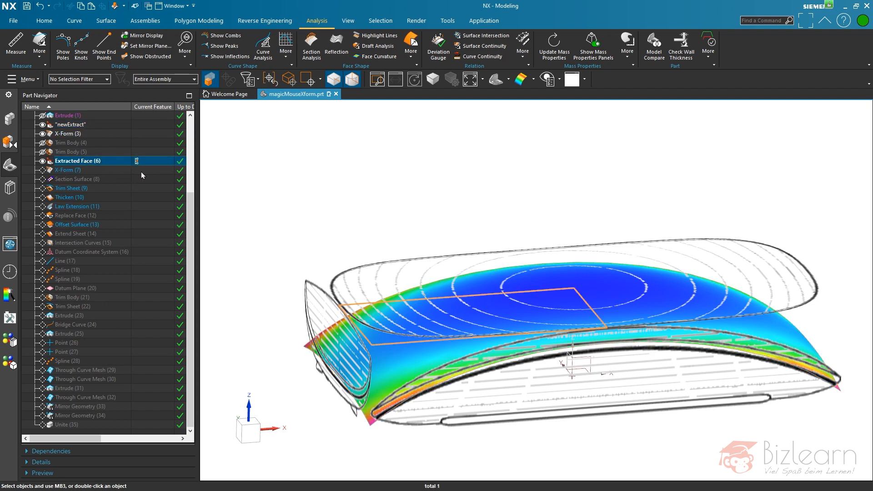
{"action": "left_click", "coordinate": [67, 170]}
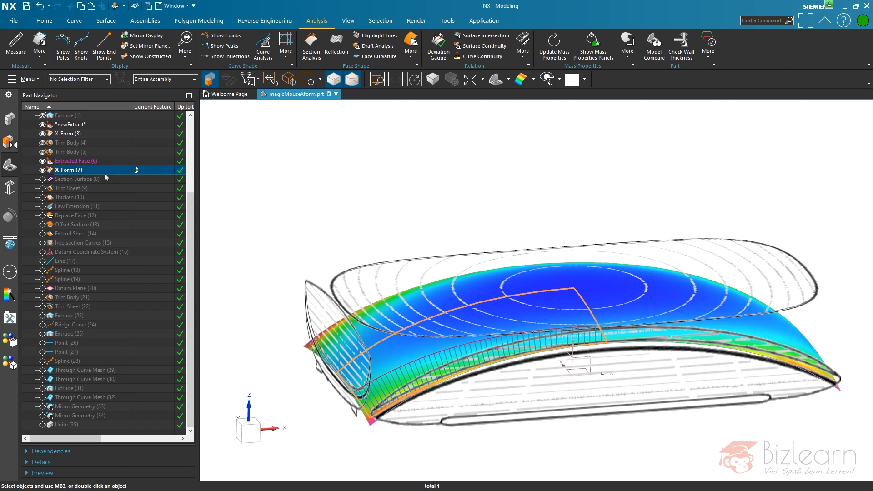
{"action": "left_click", "coordinate": [68, 134]}
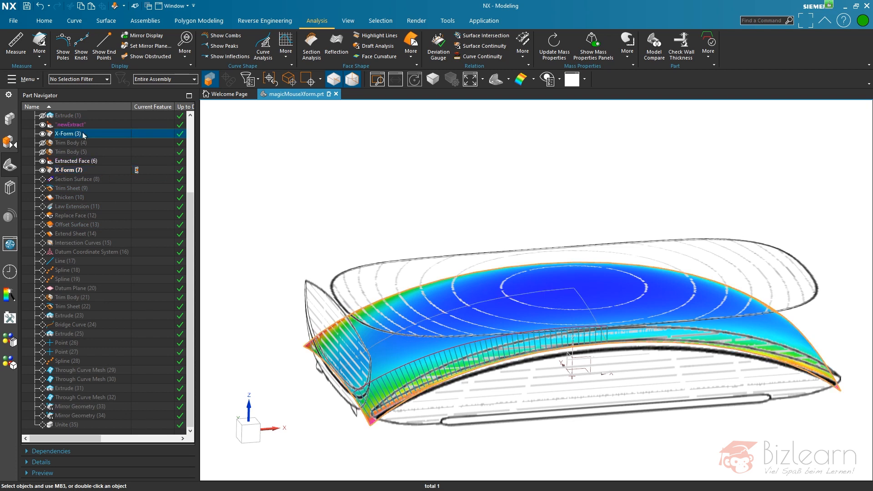
{"action": "mouse_move", "coordinate": [110, 146]}
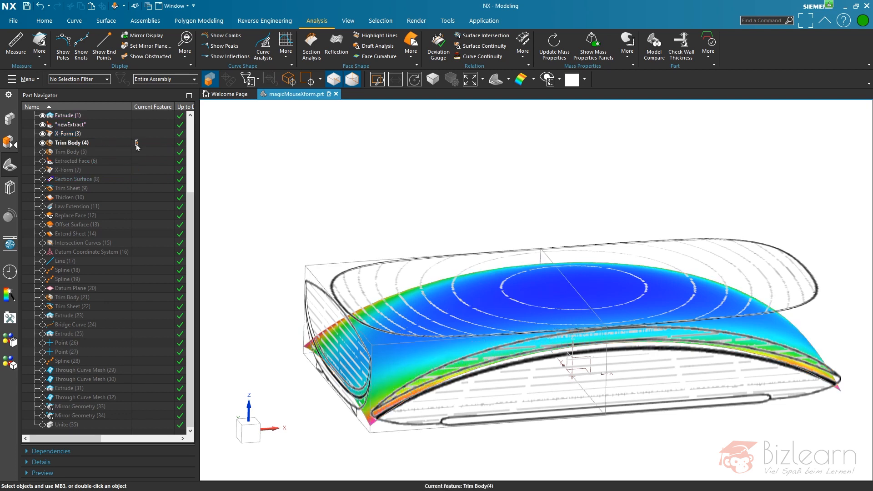
- Review the Trim Body feature settings and close the dialog without changes
{"action": "double_click", "coordinate": [72, 143]}
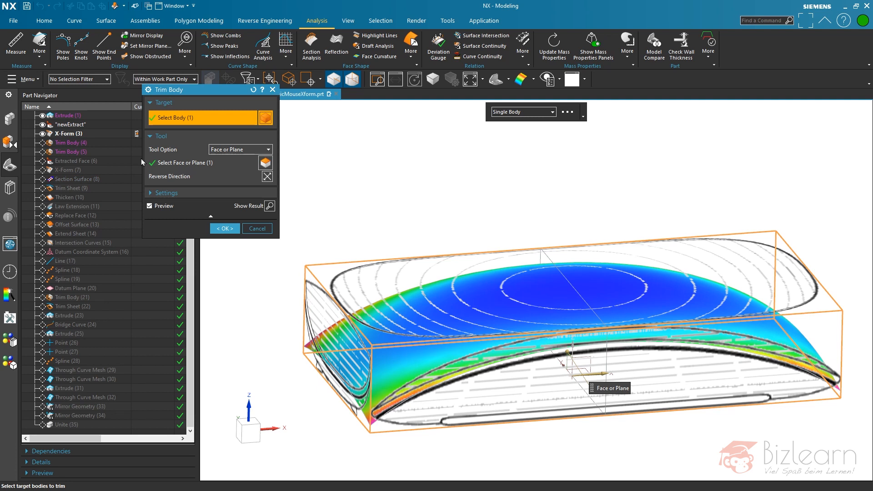
{"action": "mouse_move", "coordinate": [130, 168]}
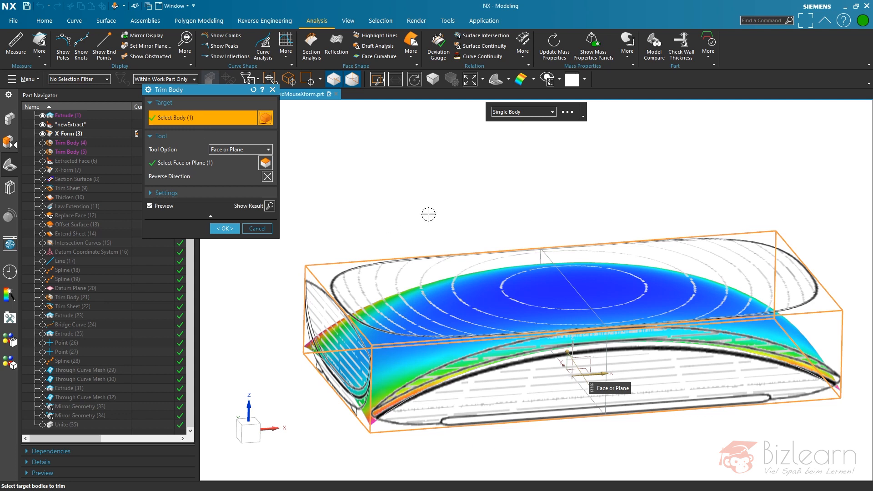
{"action": "left_click", "coordinate": [224, 228]}
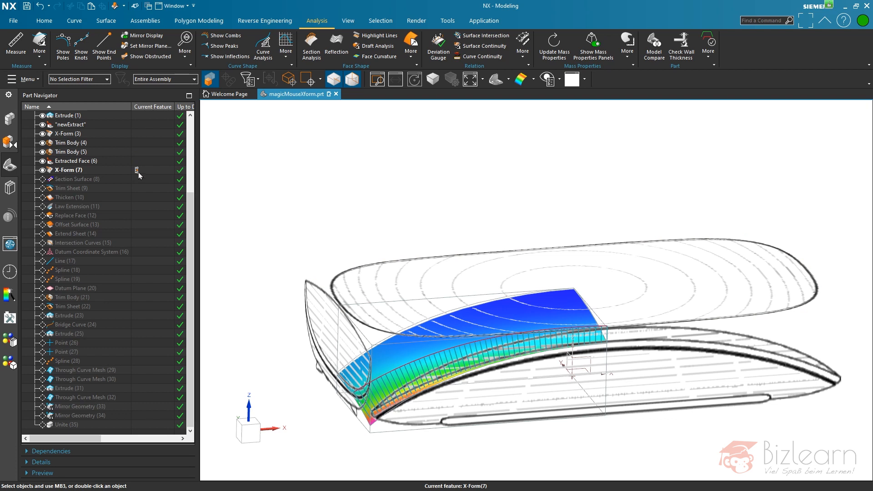
{"action": "mouse_move", "coordinate": [78, 179]}
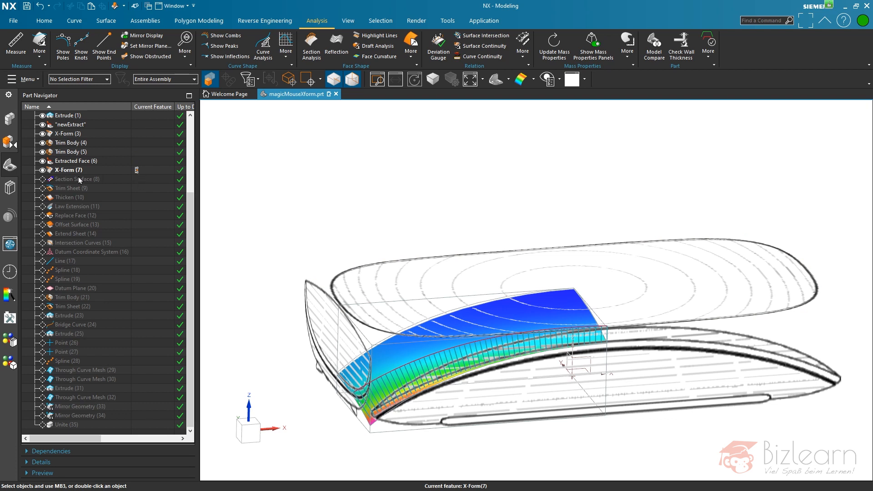
{"action": "mouse_move", "coordinate": [71, 172]}
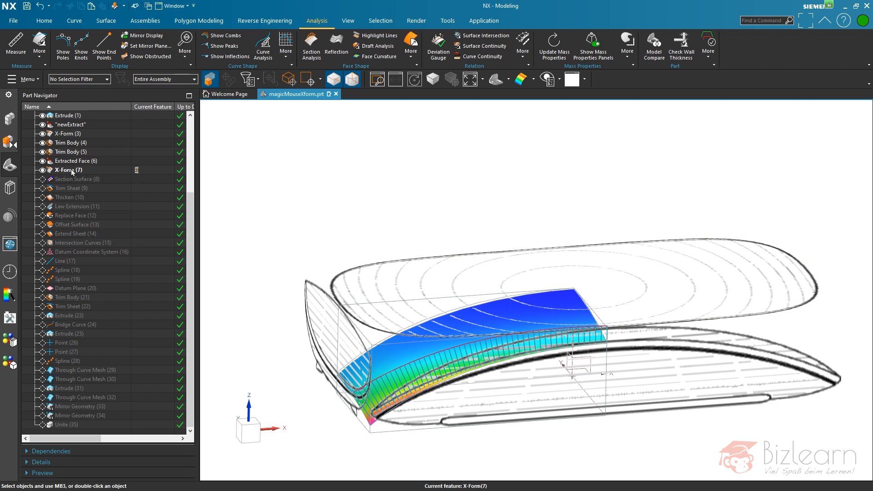
- Make Extracted Face (6) current, then open and close its settings unchanged
{"action": "left_click", "coordinate": [77, 161]}
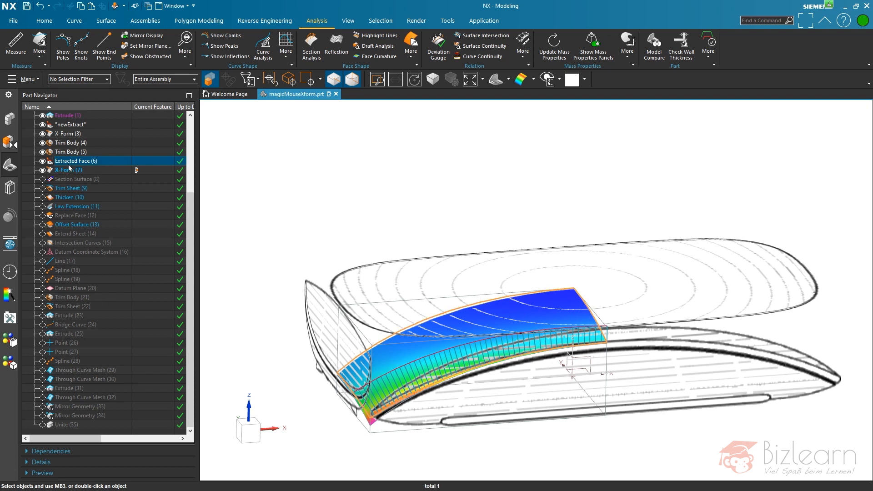
{"action": "left_click", "coordinate": [77, 178]}
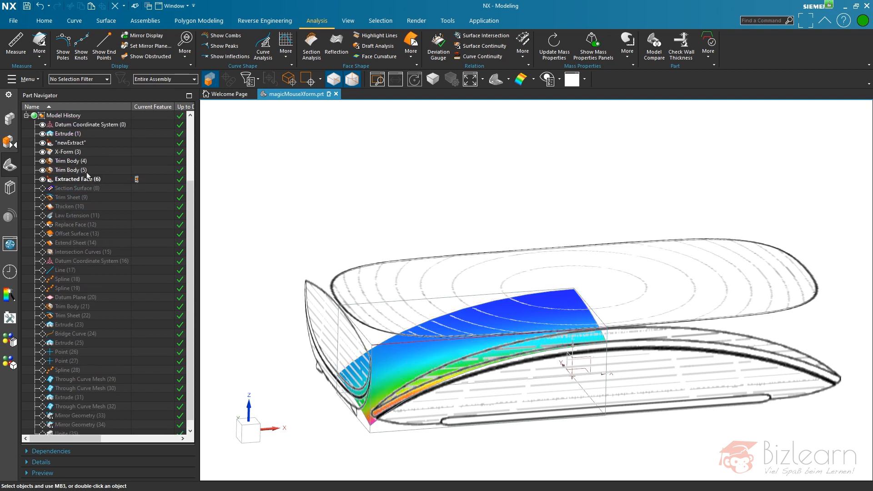
{"action": "double_click", "coordinate": [78, 178]}
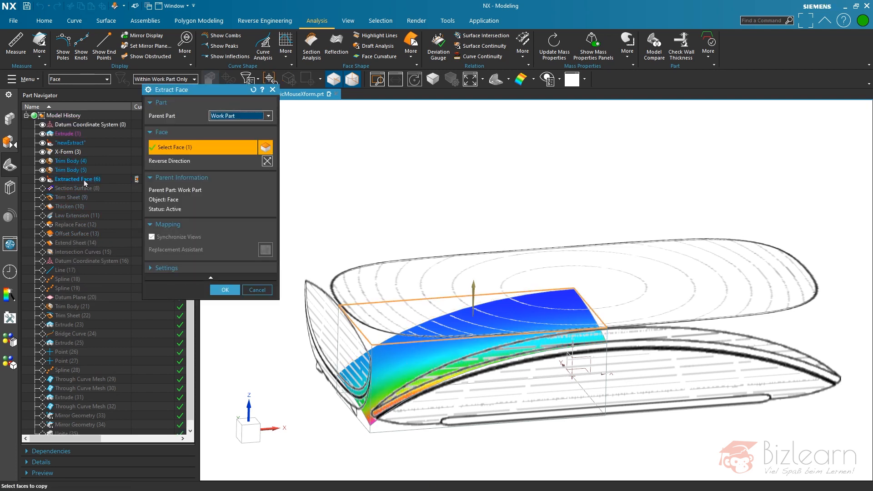
{"action": "mouse_move", "coordinate": [407, 351]}
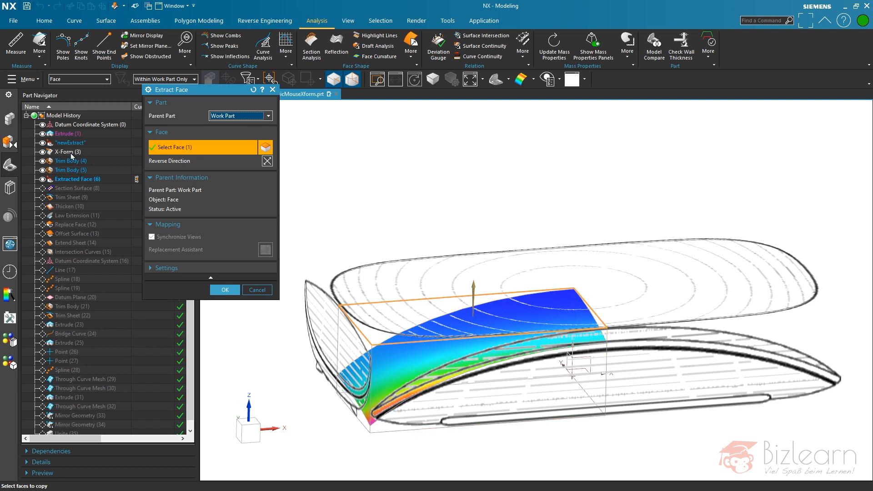
{"action": "left_click", "coordinate": [224, 290]}
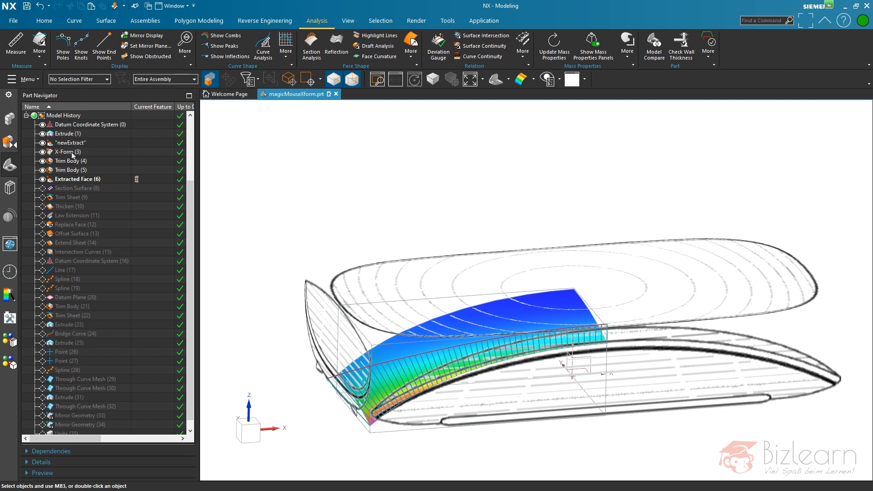
{"action": "mouse_move", "coordinate": [75, 179]}
{"action": "type", "text": "\"oldExtract\""}
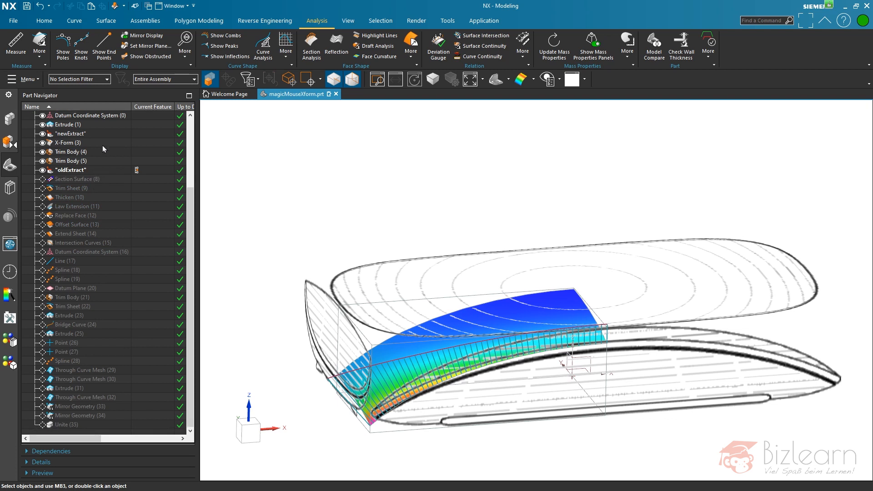
{"action": "mouse_move", "coordinate": [137, 426]}
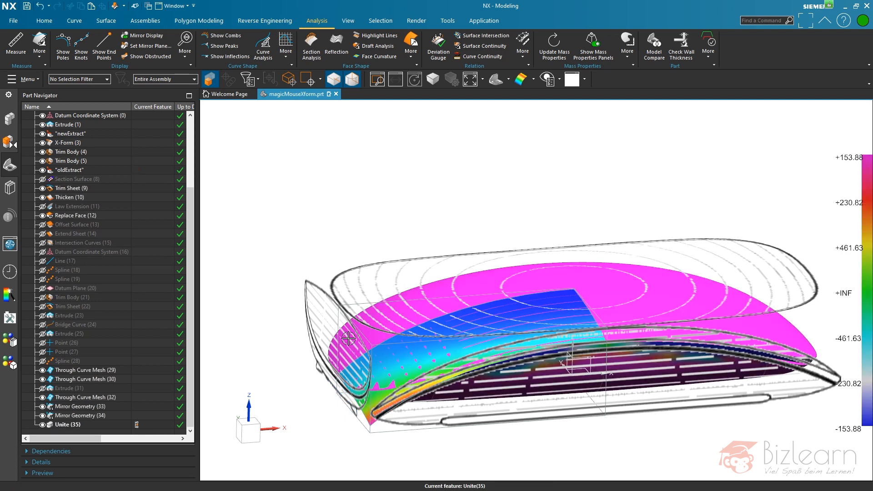
- Make Unite (35) the current feature and bring up the view's right-click radial menu
{"action": "left_click", "coordinate": [67, 124]}
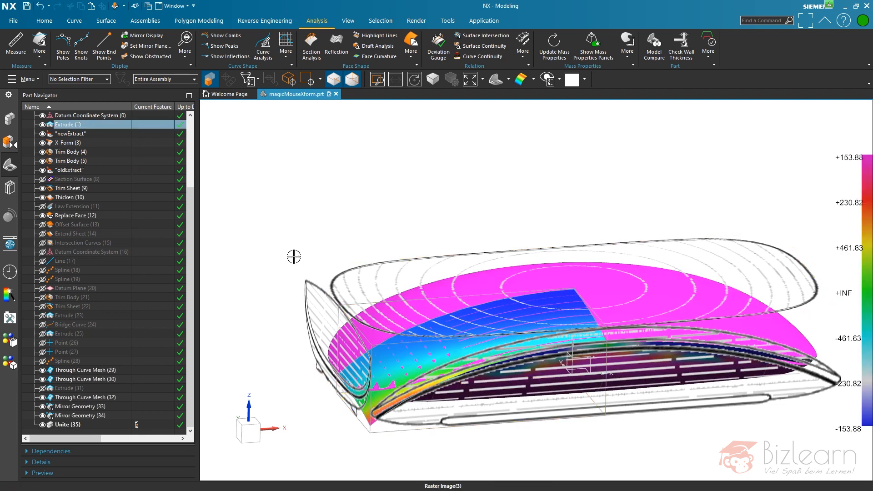
{"action": "right_click", "coordinate": [69, 170]}
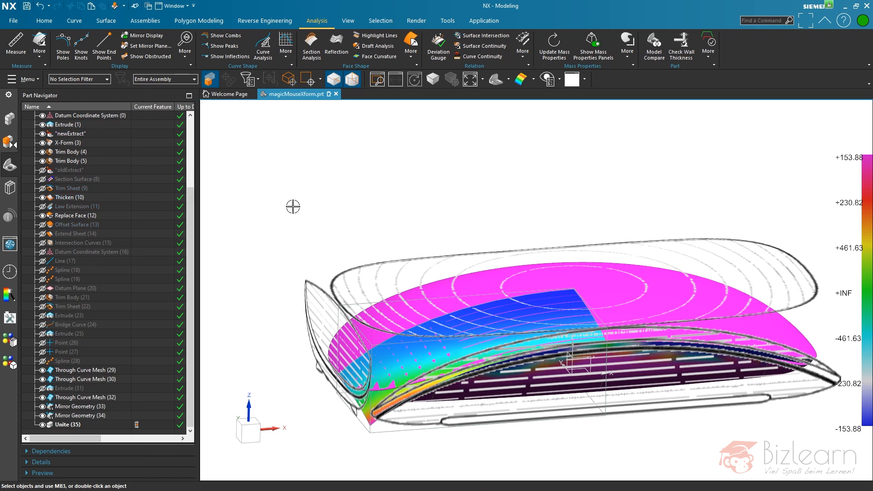
{"action": "mouse_move", "coordinate": [342, 171]}
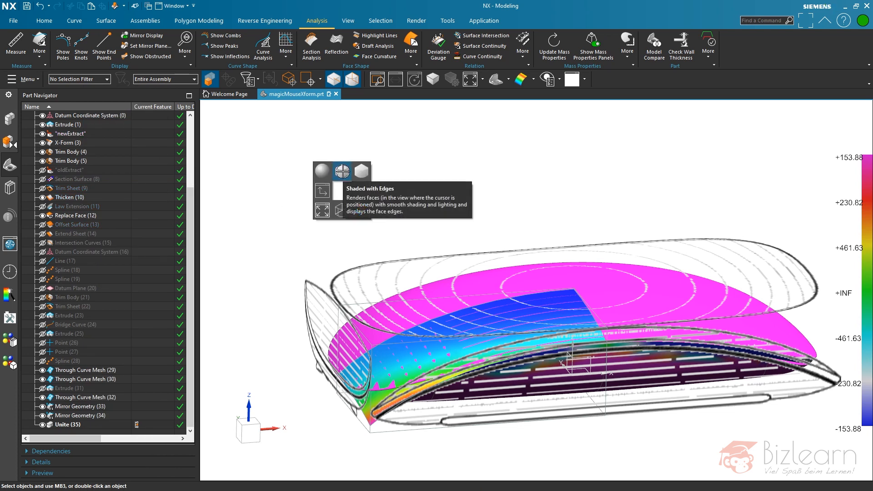
- Switch the display style to Shaded with Edges
{"action": "left_click", "coordinate": [361, 170]}
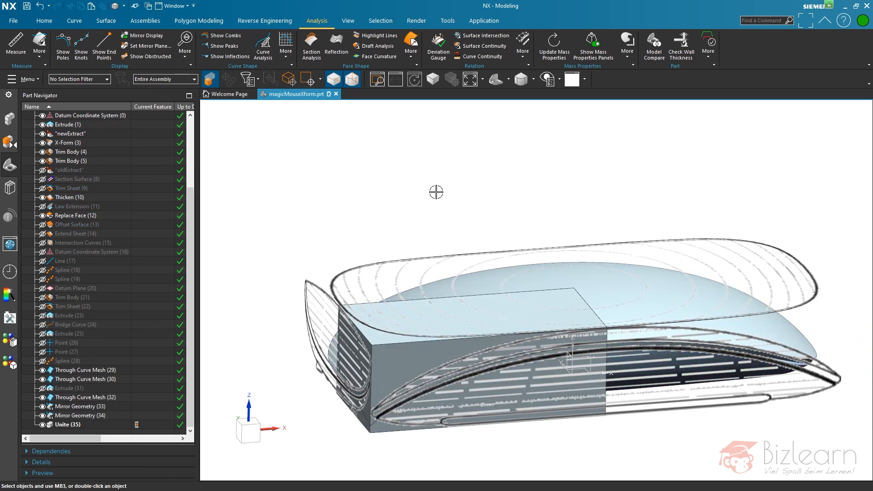
{"action": "left_click", "coordinate": [85, 406]}
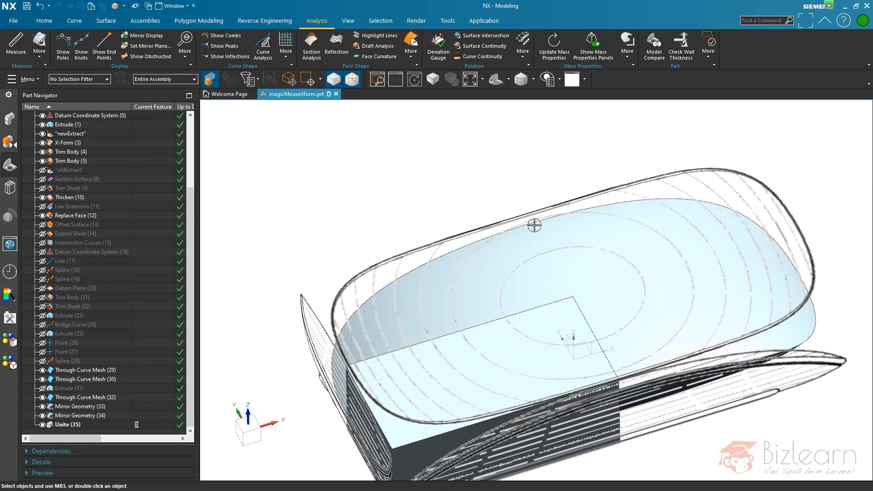
{"action": "mouse_move", "coordinate": [512, 165]}
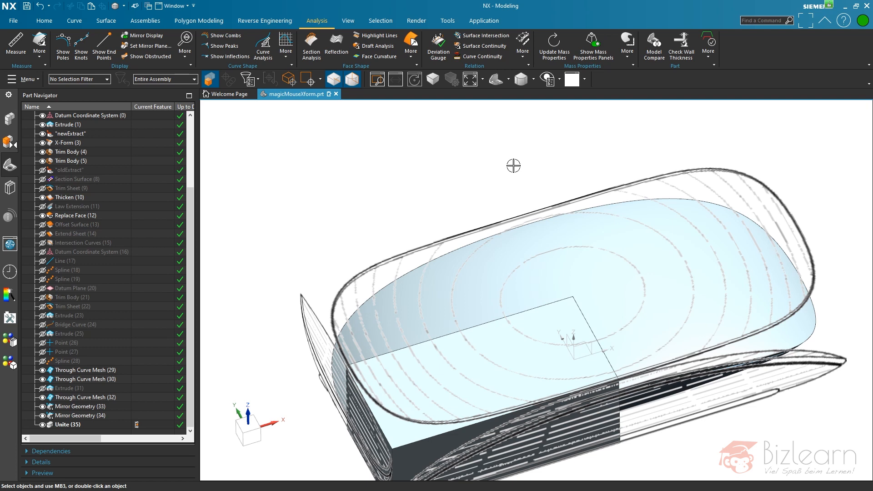
{"action": "mouse_move", "coordinate": [230, 229]}
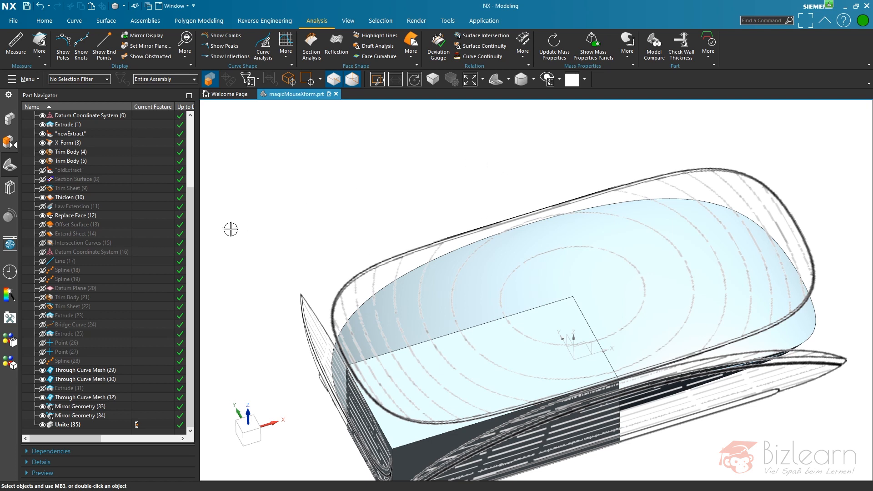
{"action": "mouse_move", "coordinate": [190, 260]}
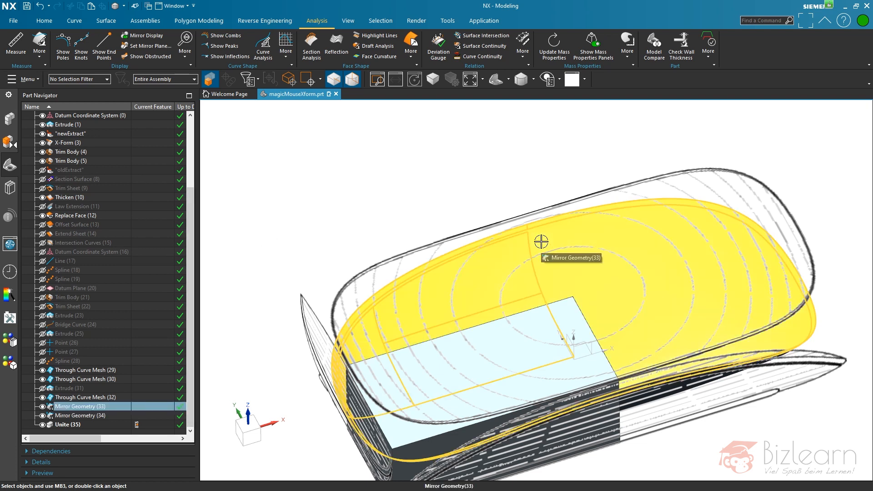
{"action": "mouse_move", "coordinate": [533, 246]}
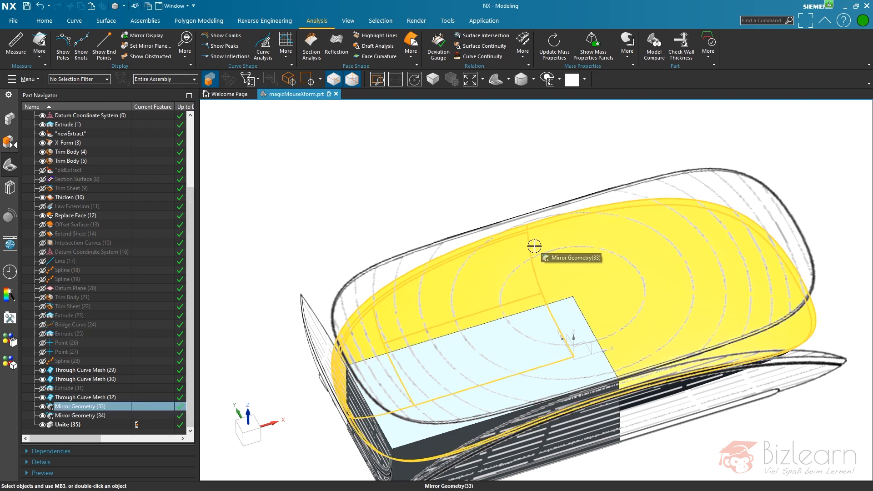
{"action": "mouse_move", "coordinate": [695, 225]}
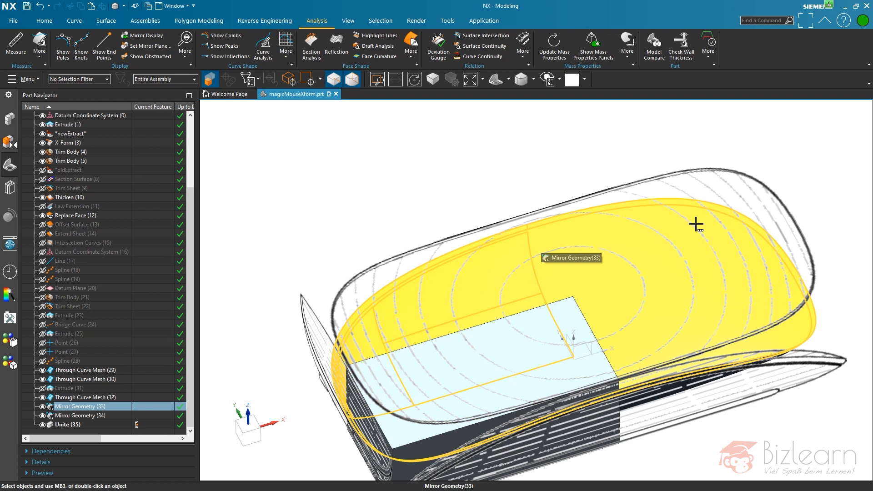
{"action": "mouse_move", "coordinate": [553, 238]}
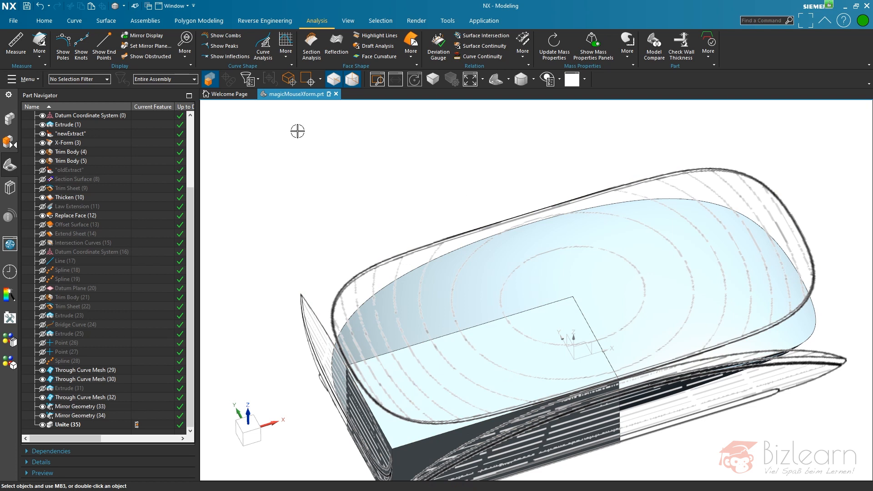
- Select the mirrored top surface of the mouse body
{"action": "left_click", "coordinate": [80, 406]}
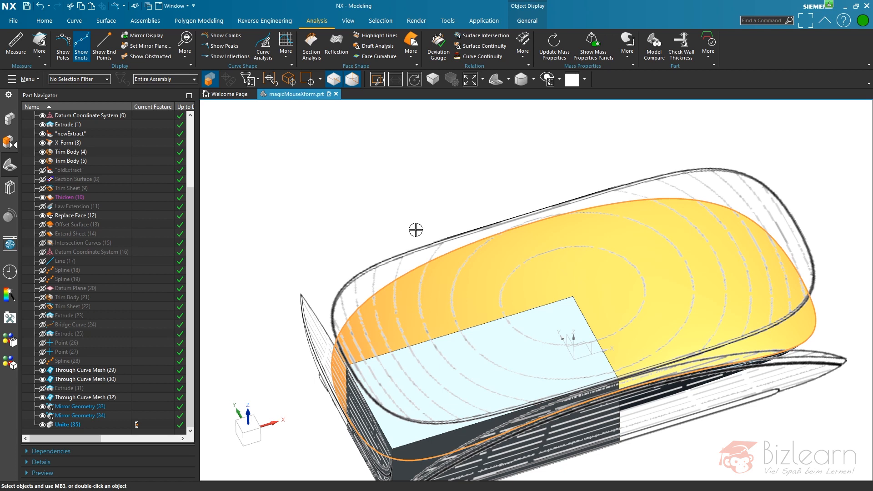
{"action": "mouse_move", "coordinate": [102, 429]}
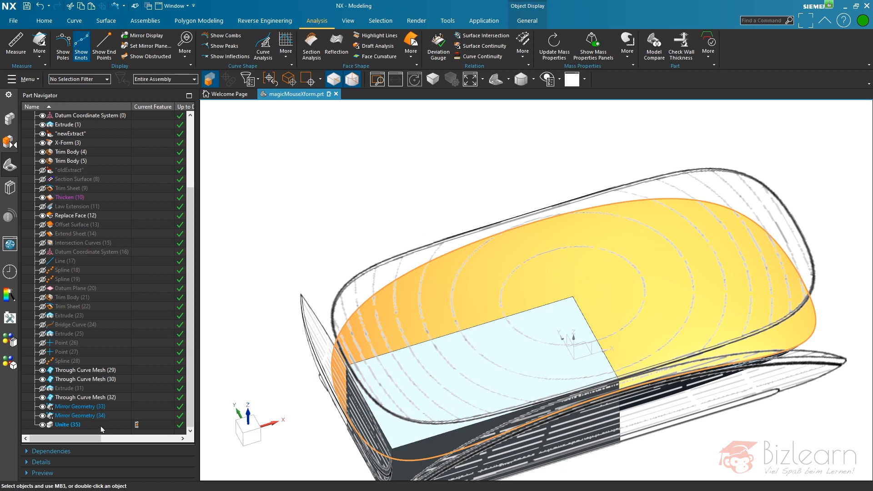
{"action": "mouse_move", "coordinate": [402, 213]}
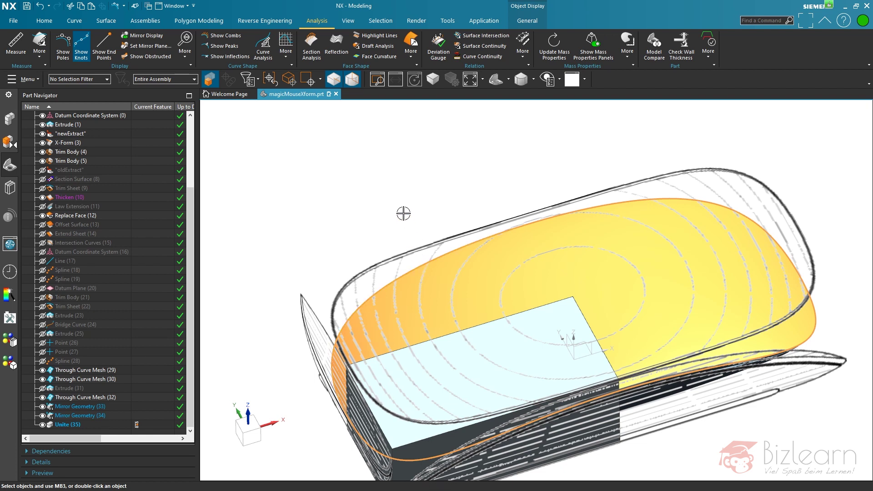